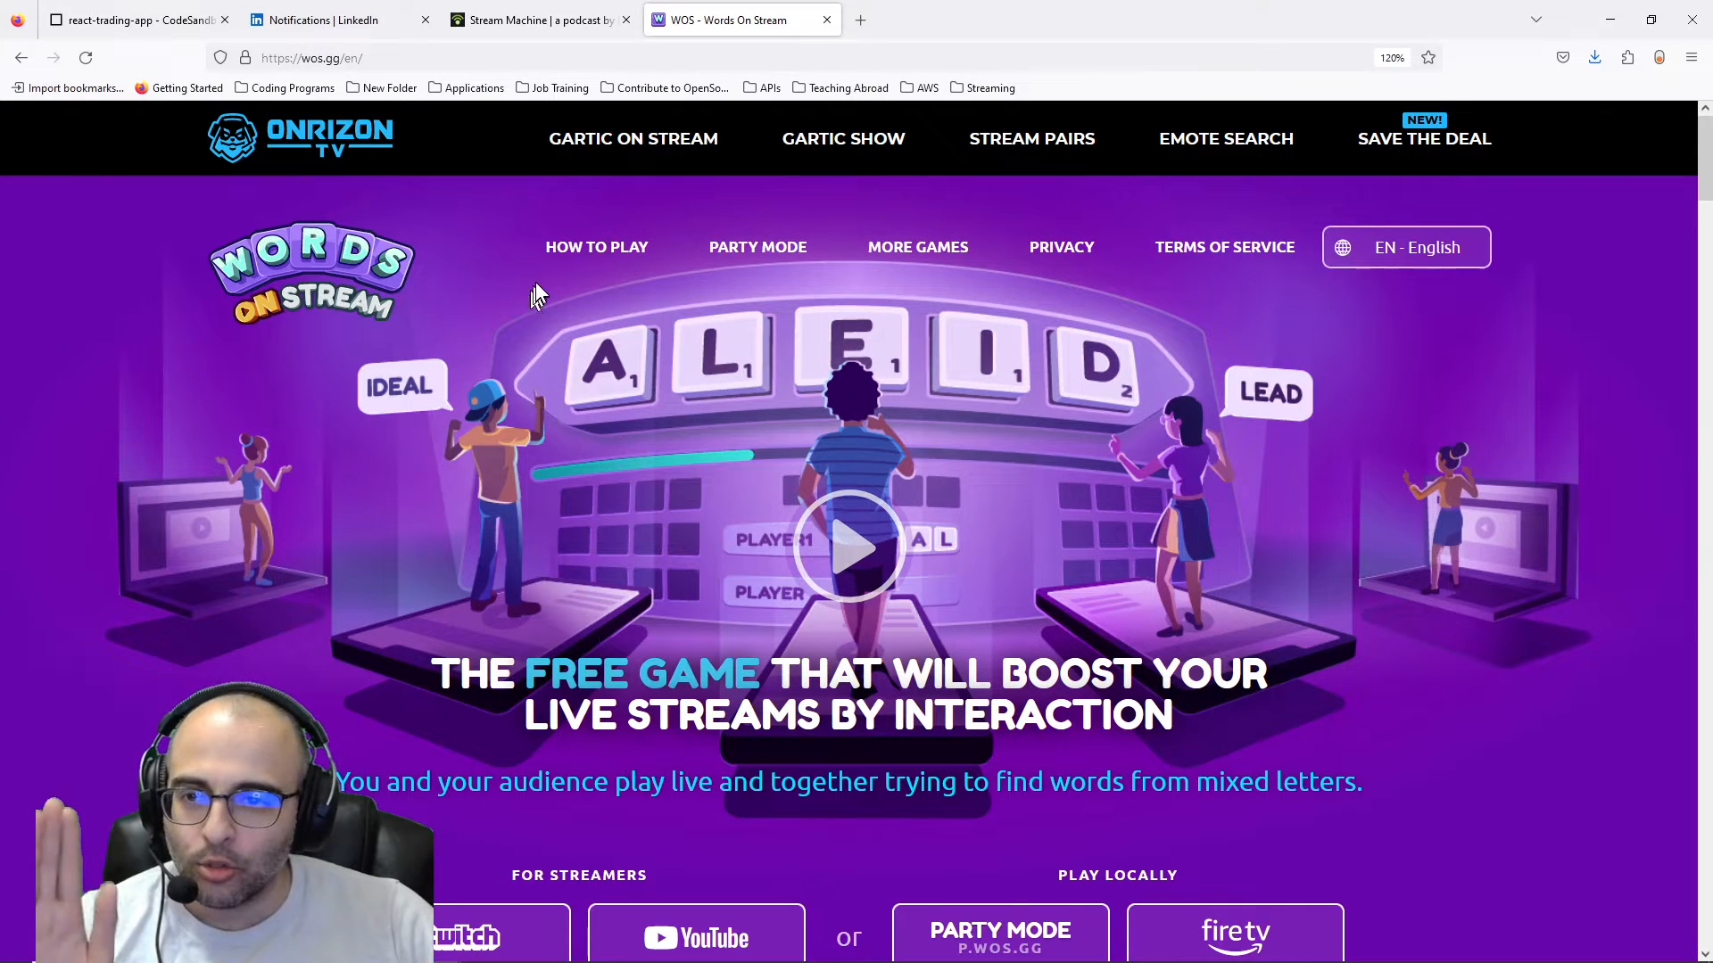
mouse_move(546, 316)
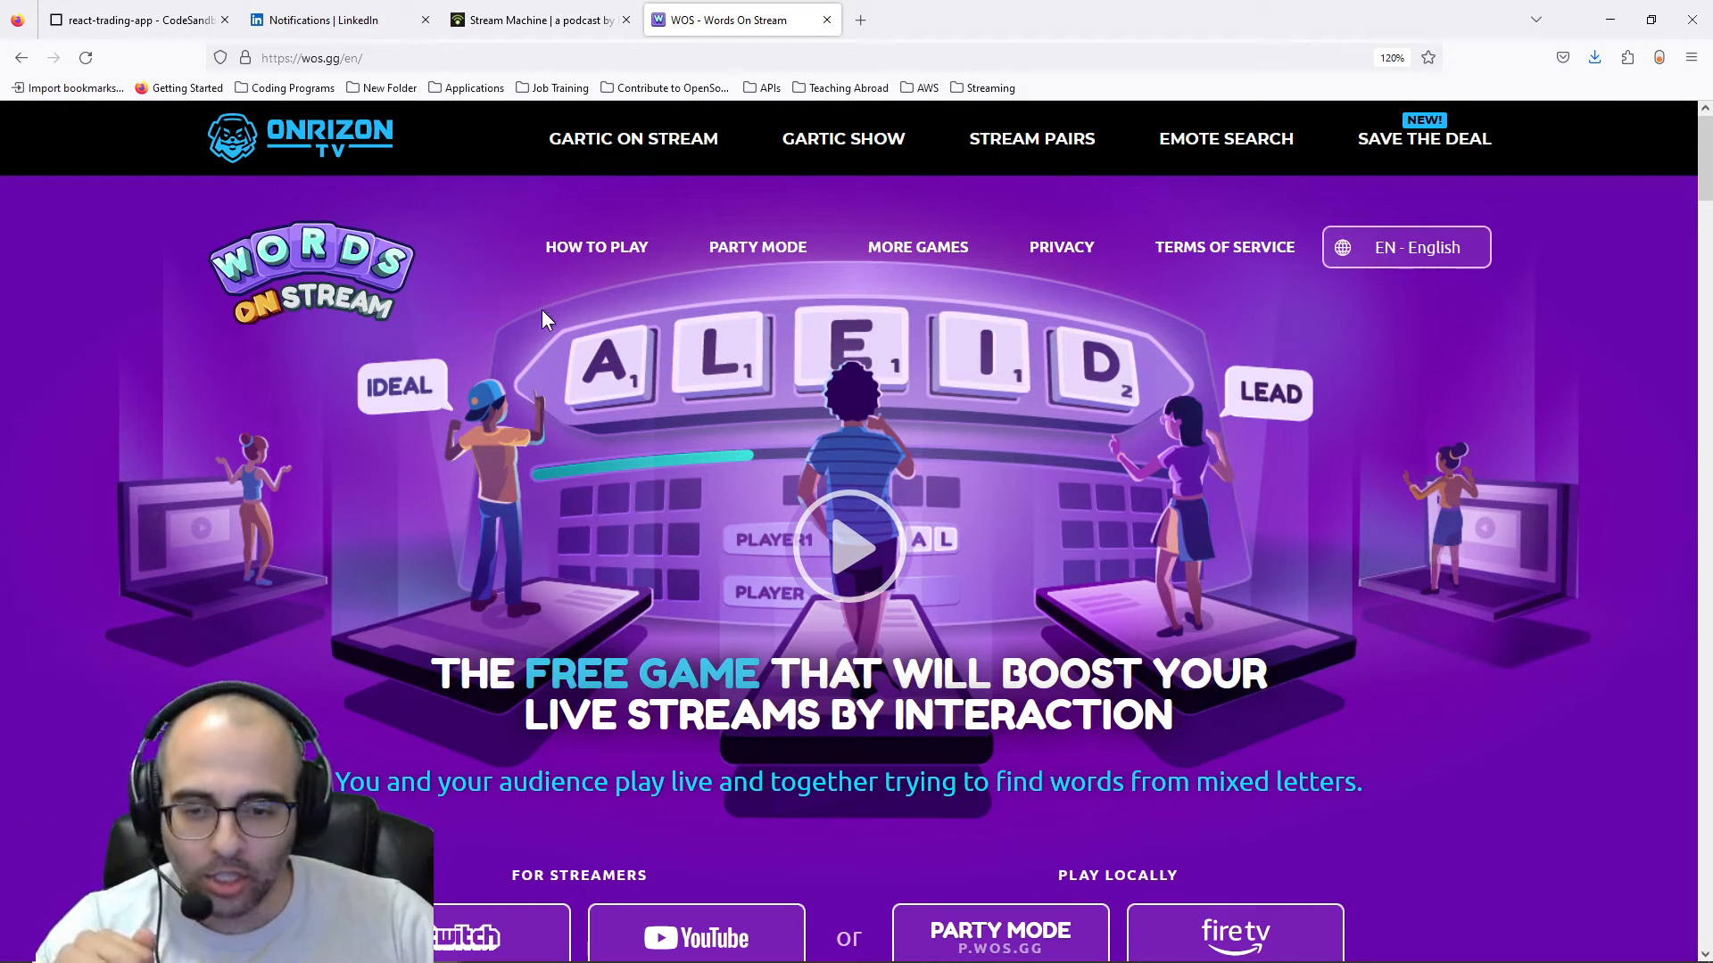
- Launch the Twitch game from wos.gg and dismiss the low-latency tip to reach the lobby
left_click(464, 936)
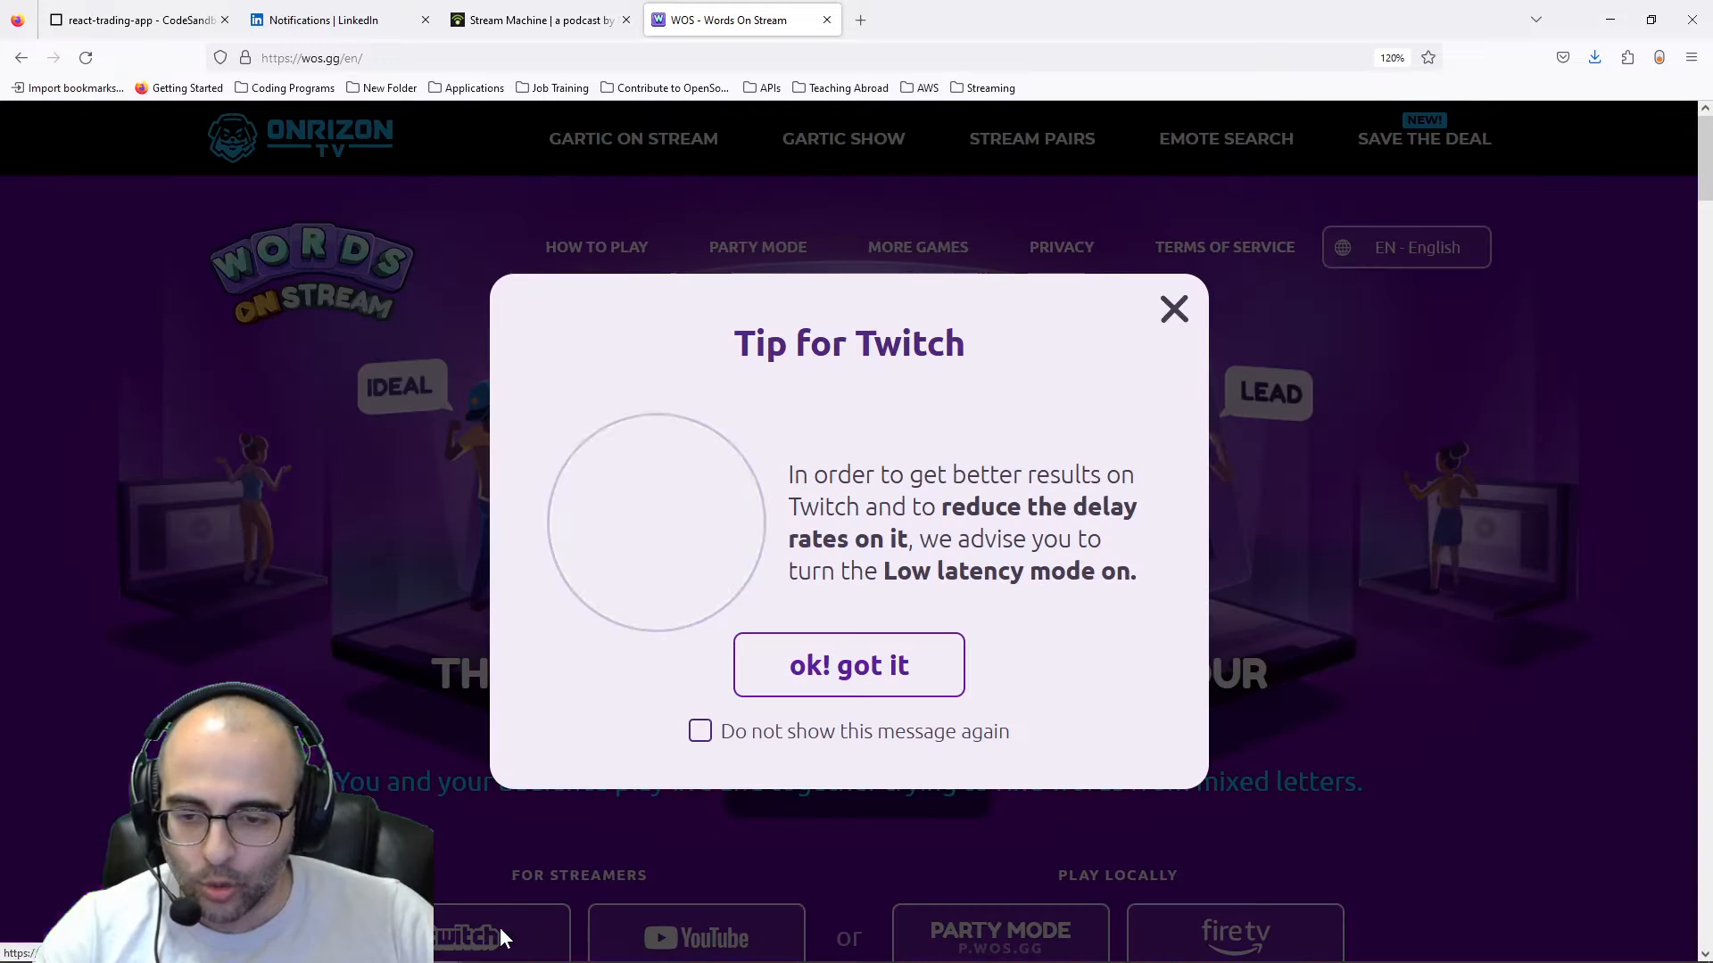
left_click(849, 666)
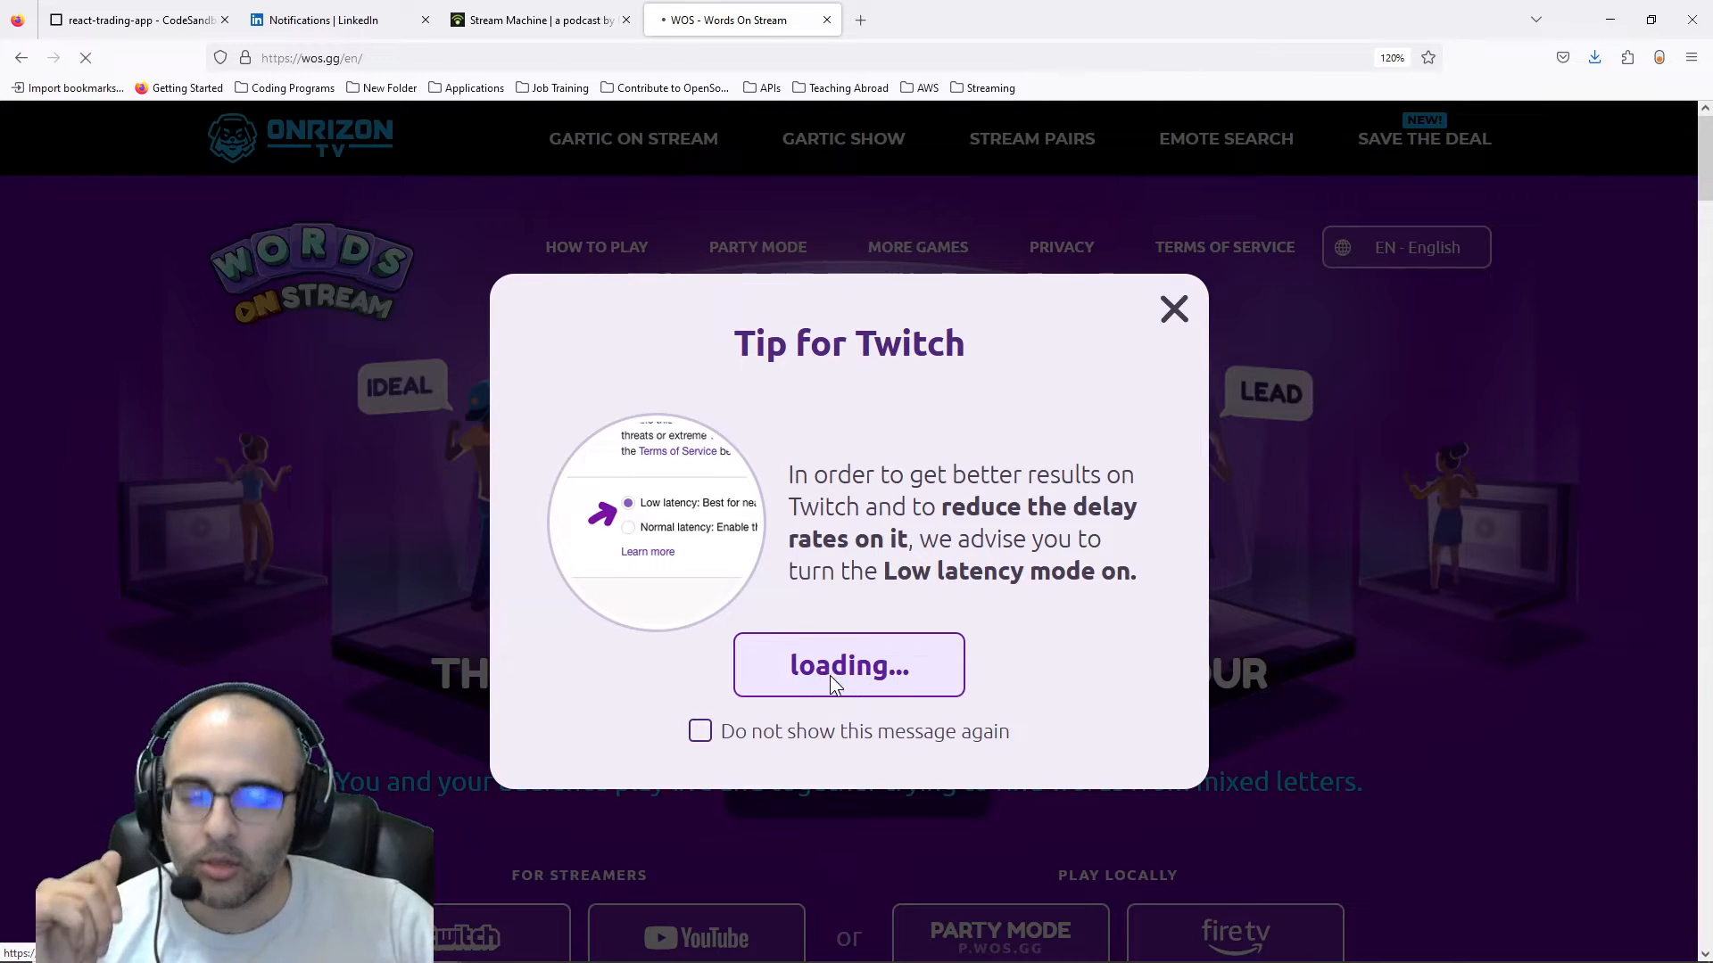
left_click(849, 665)
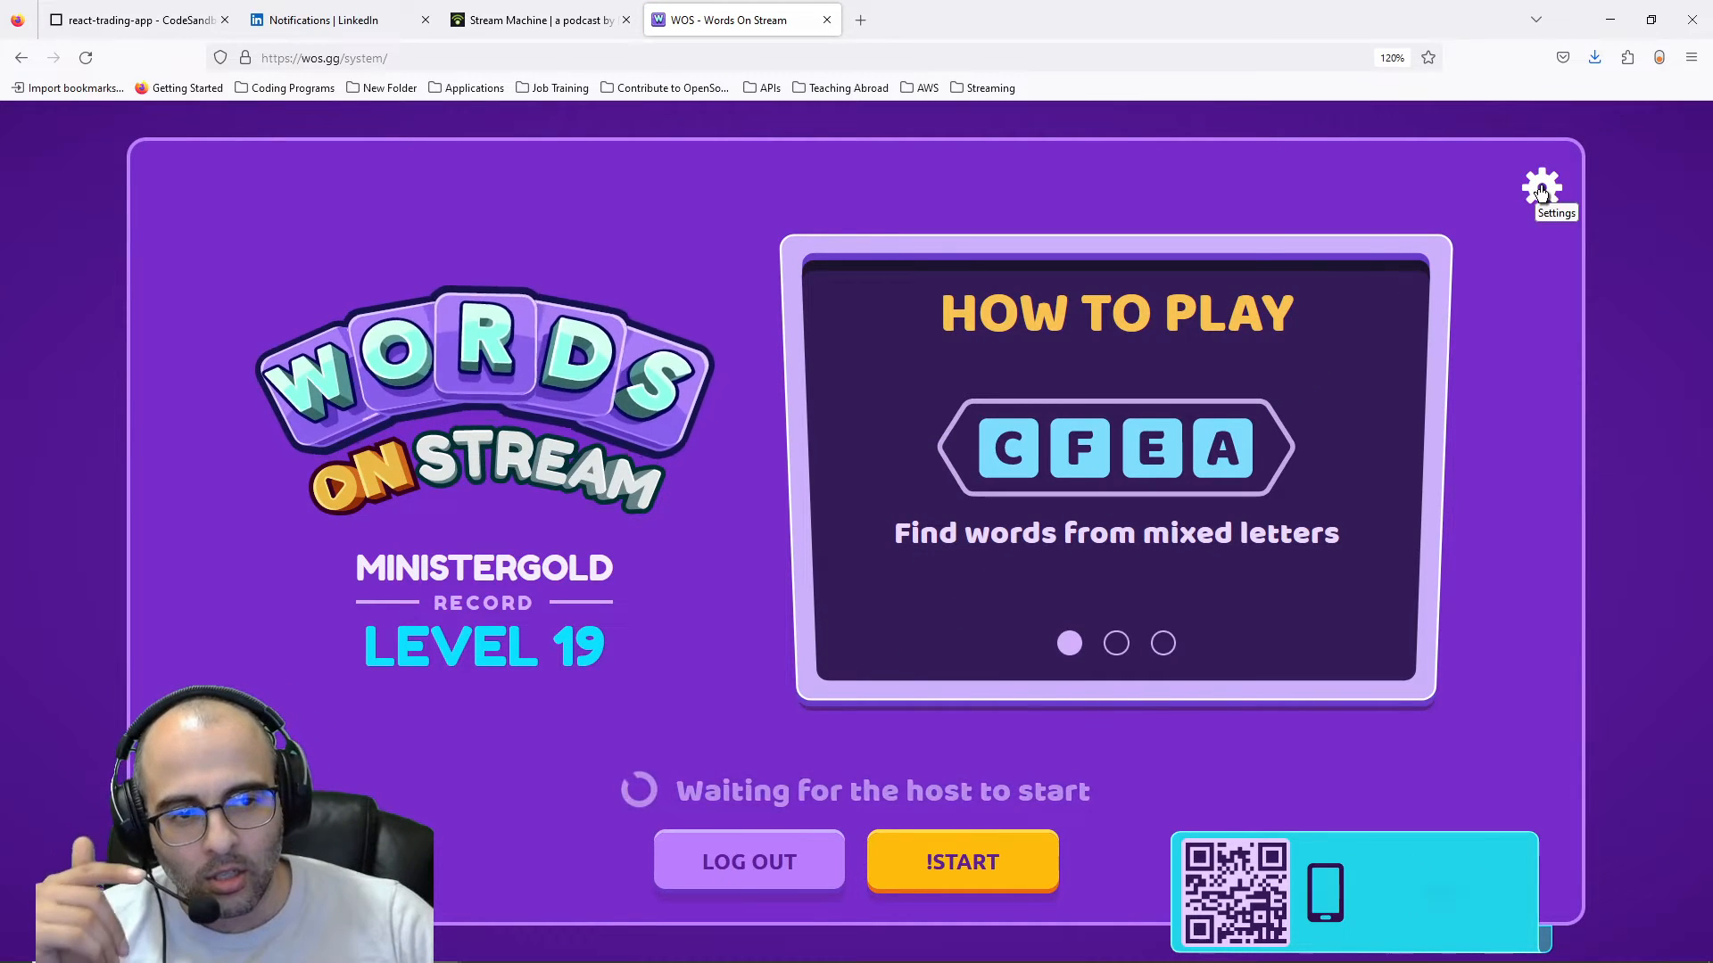
- Copy the Mirror Link for a browser source from the game settings
left_click(1541, 185)
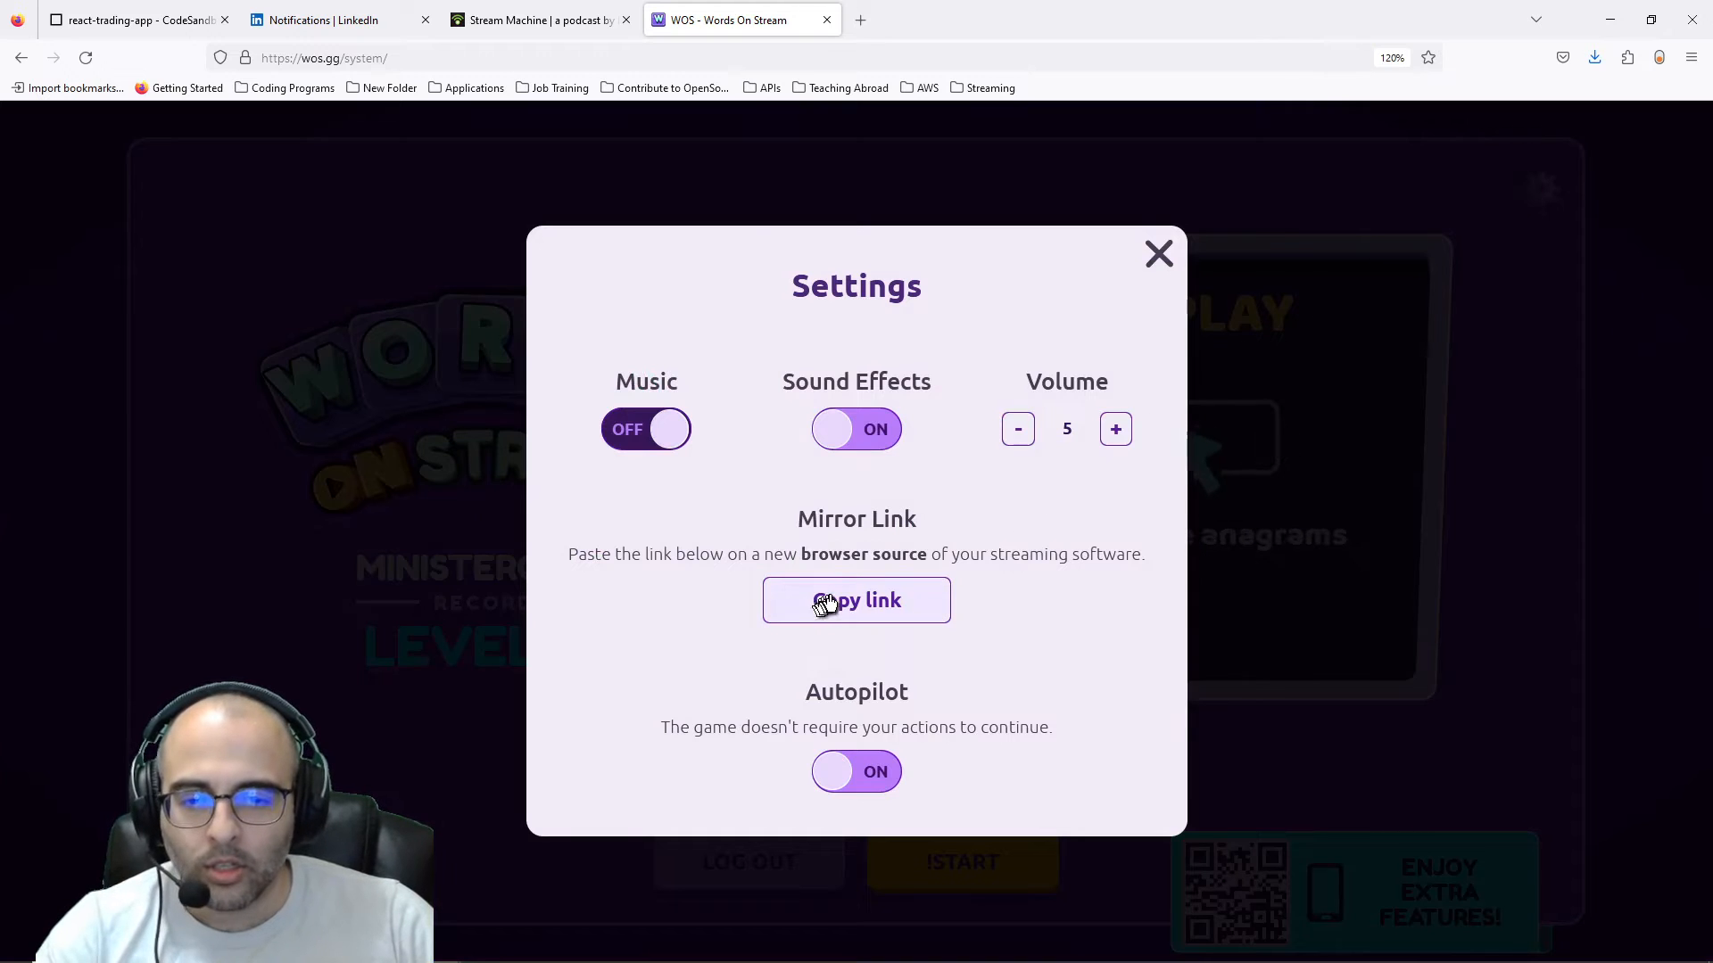
left_click(856, 599)
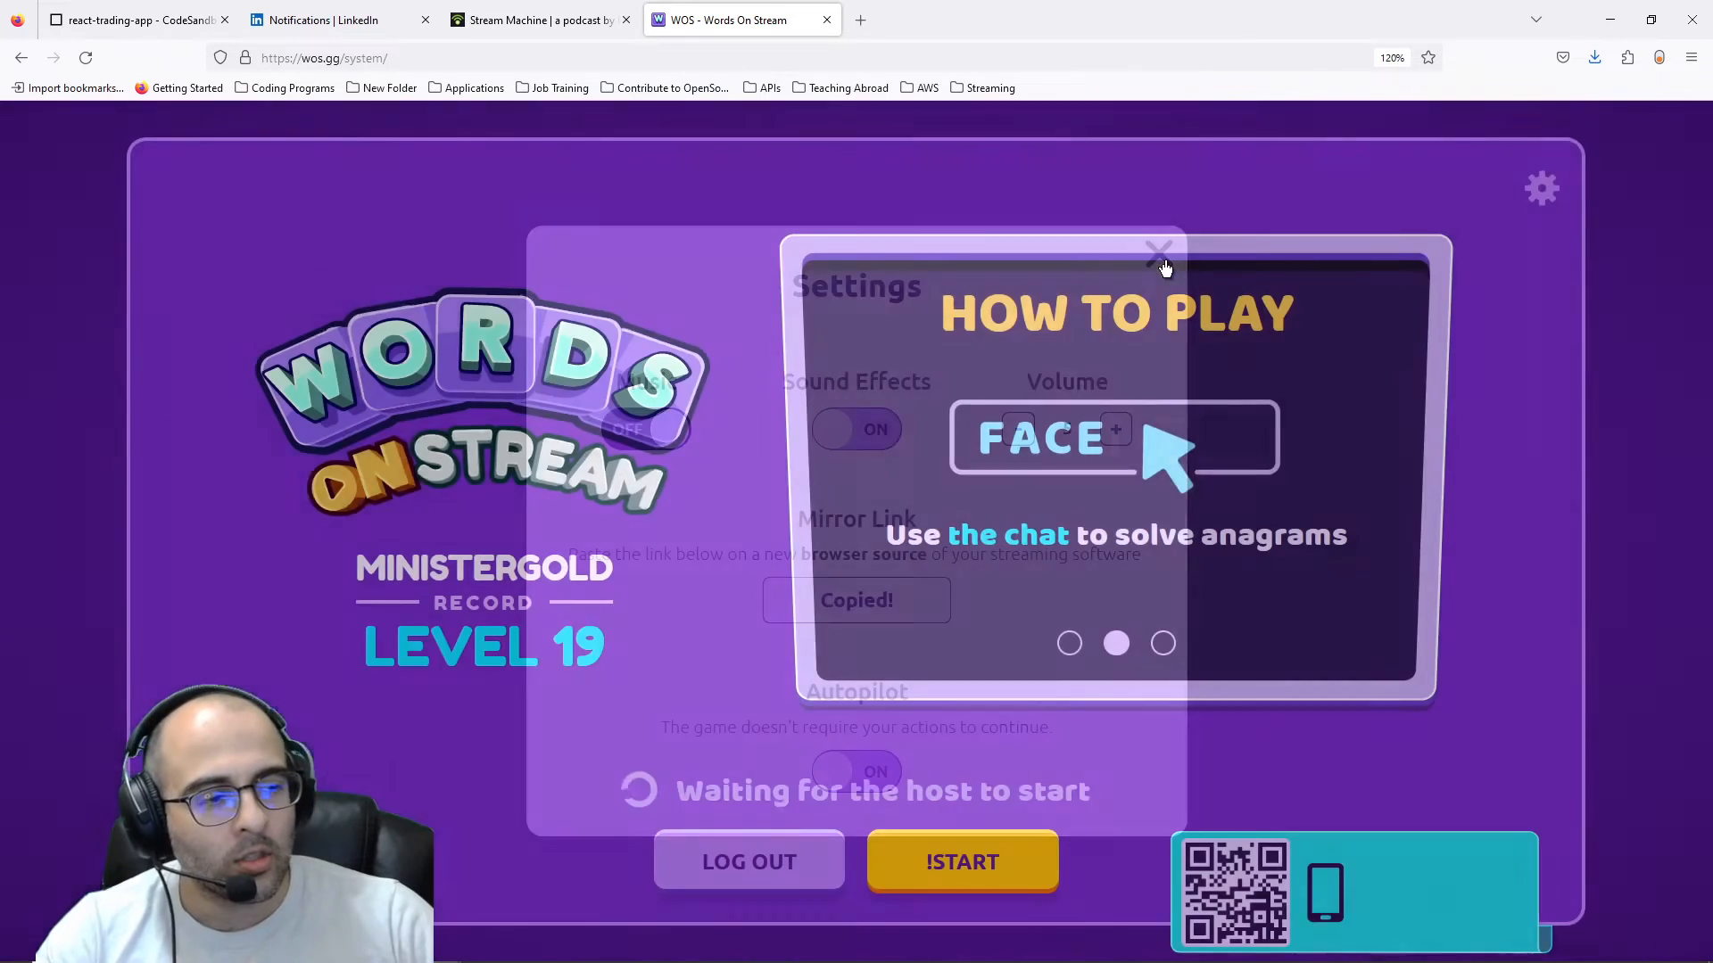
left_click(1159, 249)
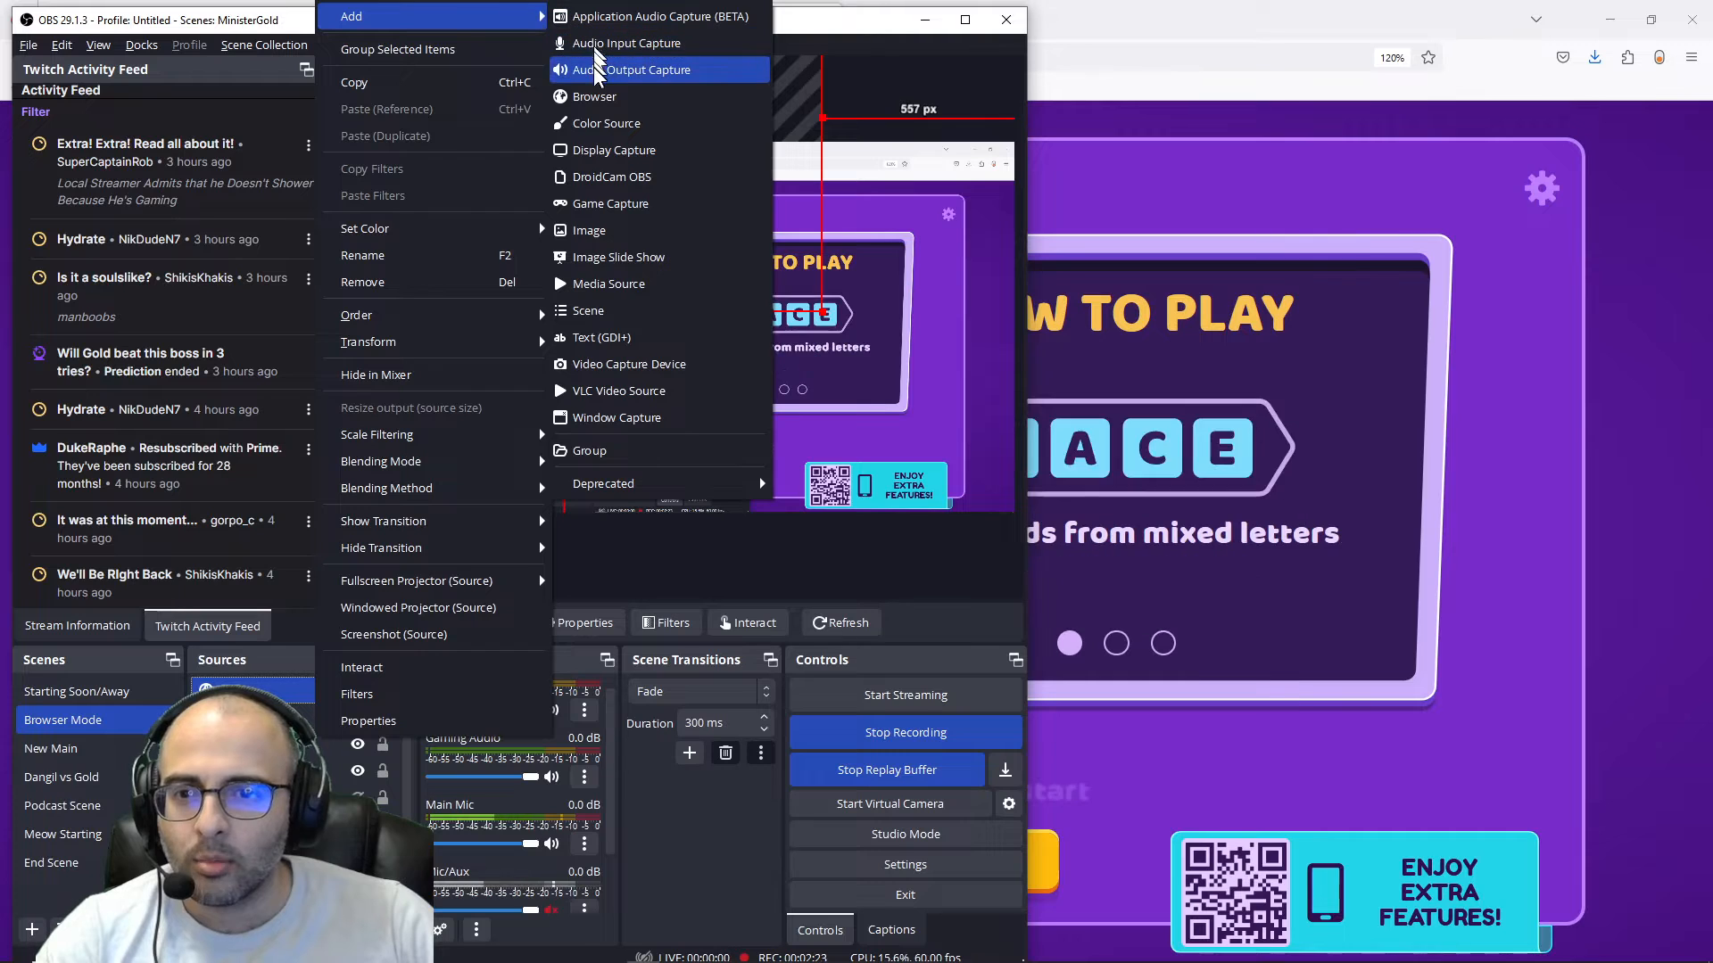
mouse_move(594, 96)
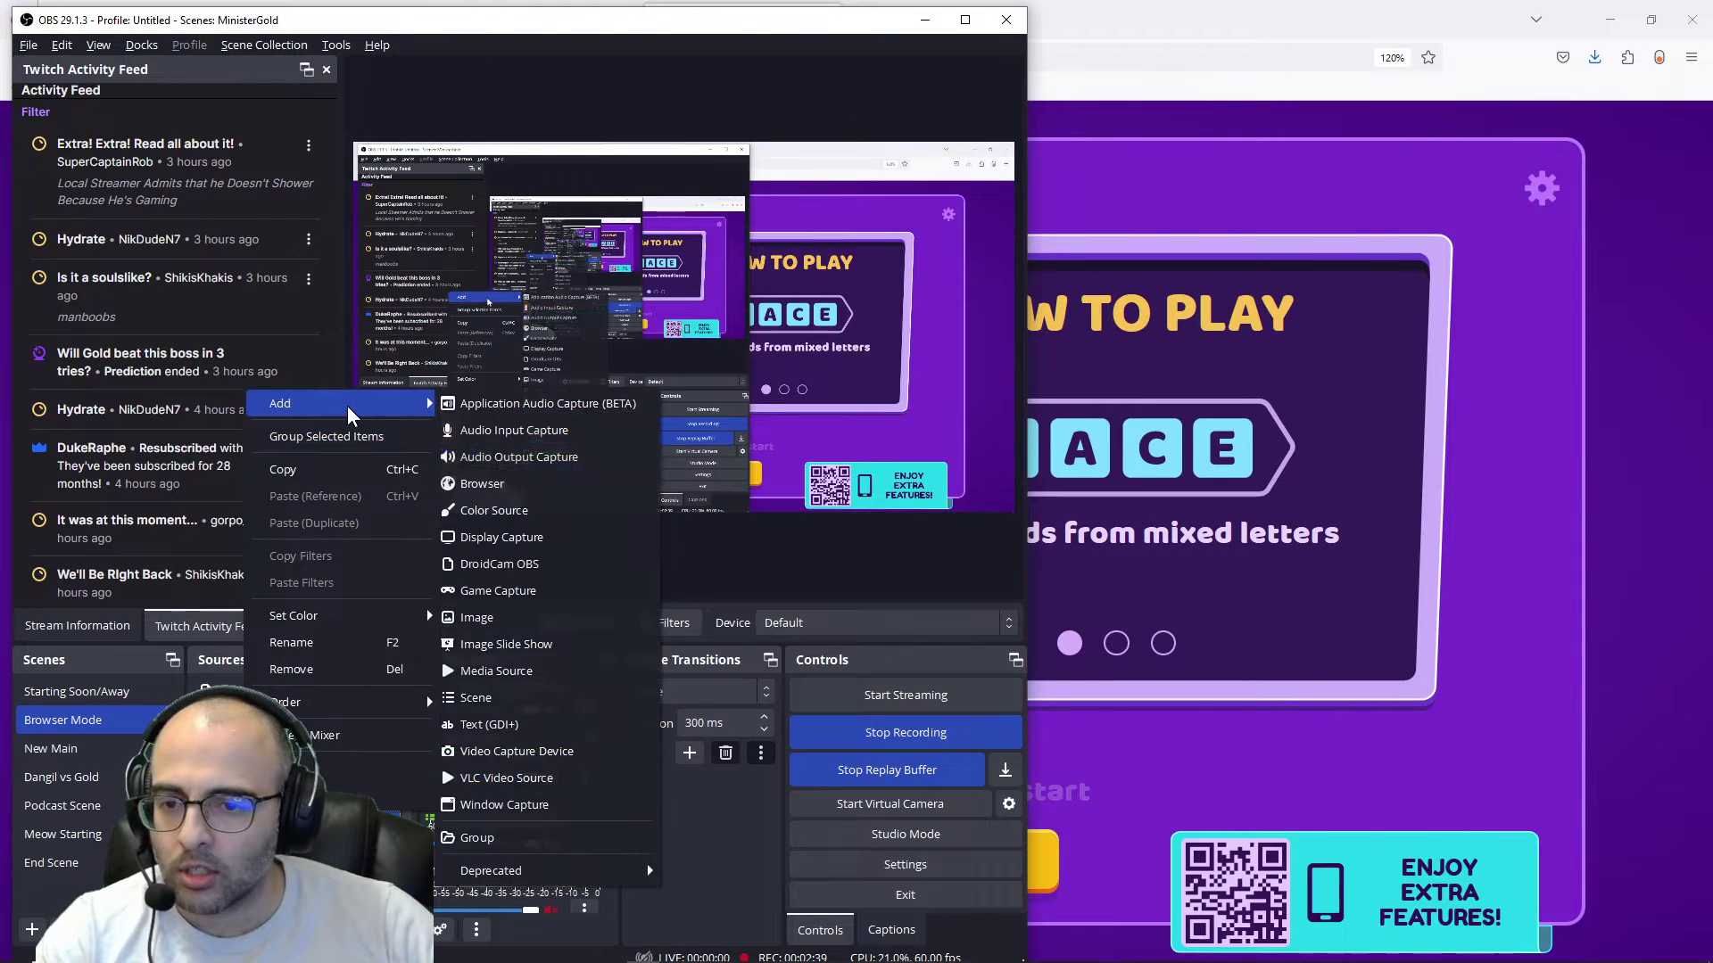
- Add a browser source named Browser to the Browser Mode scene
left_click(481, 483)
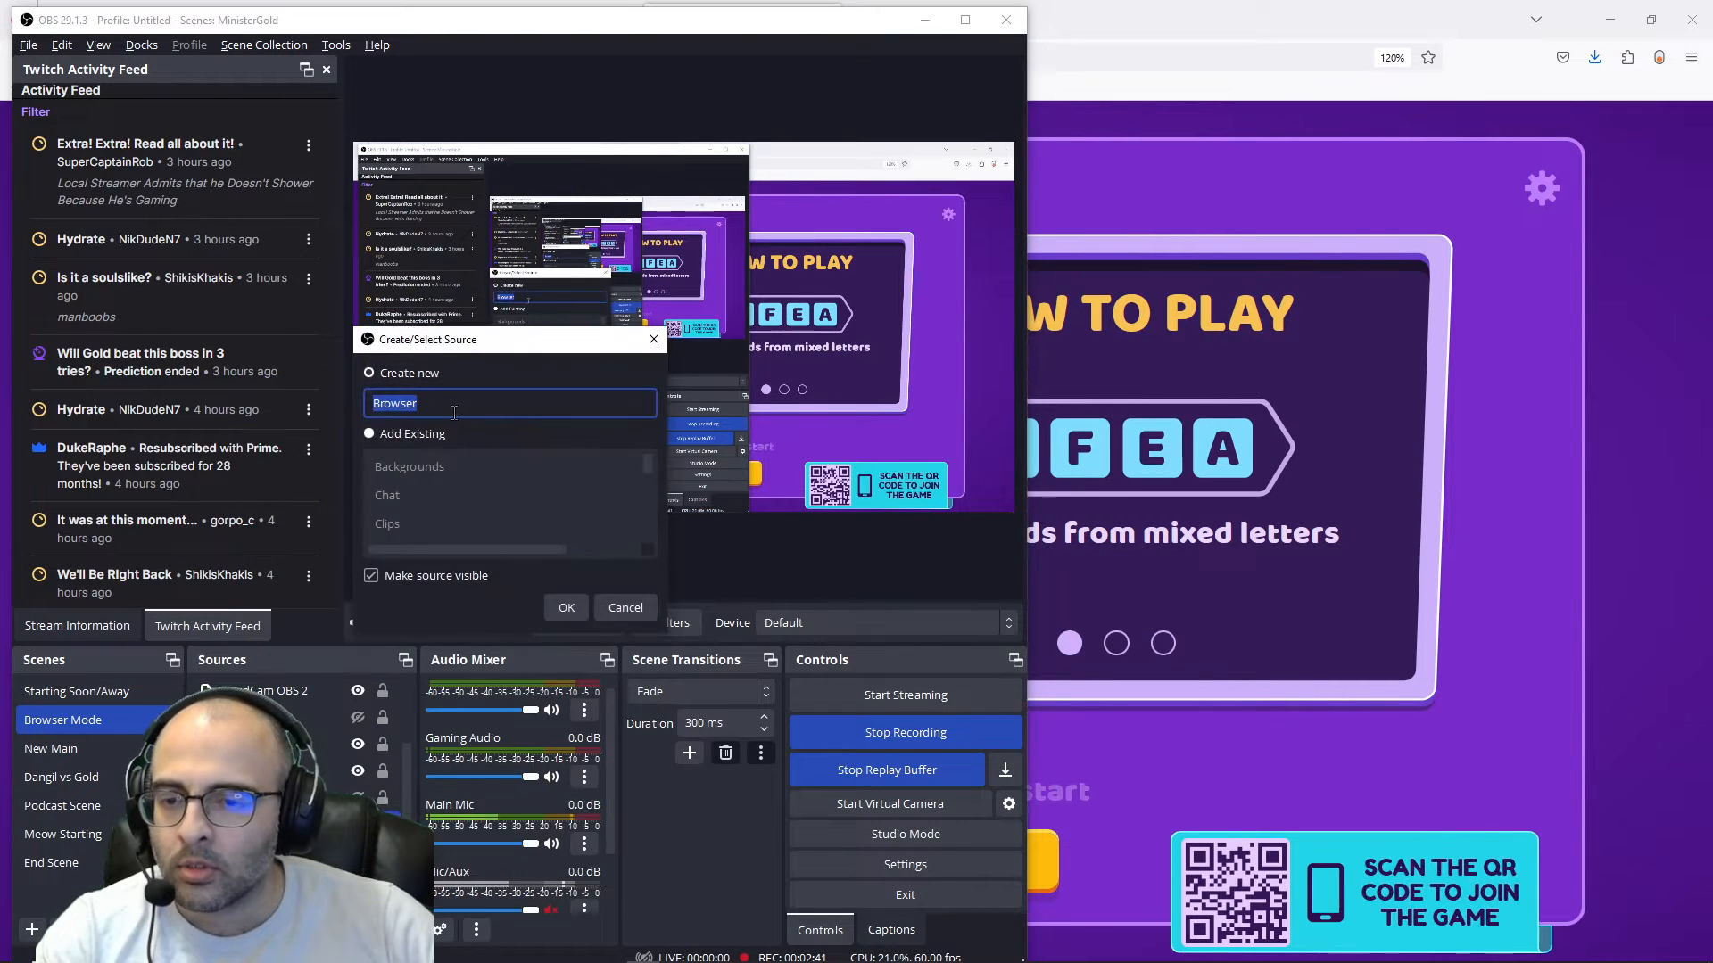
left_click(369, 433)
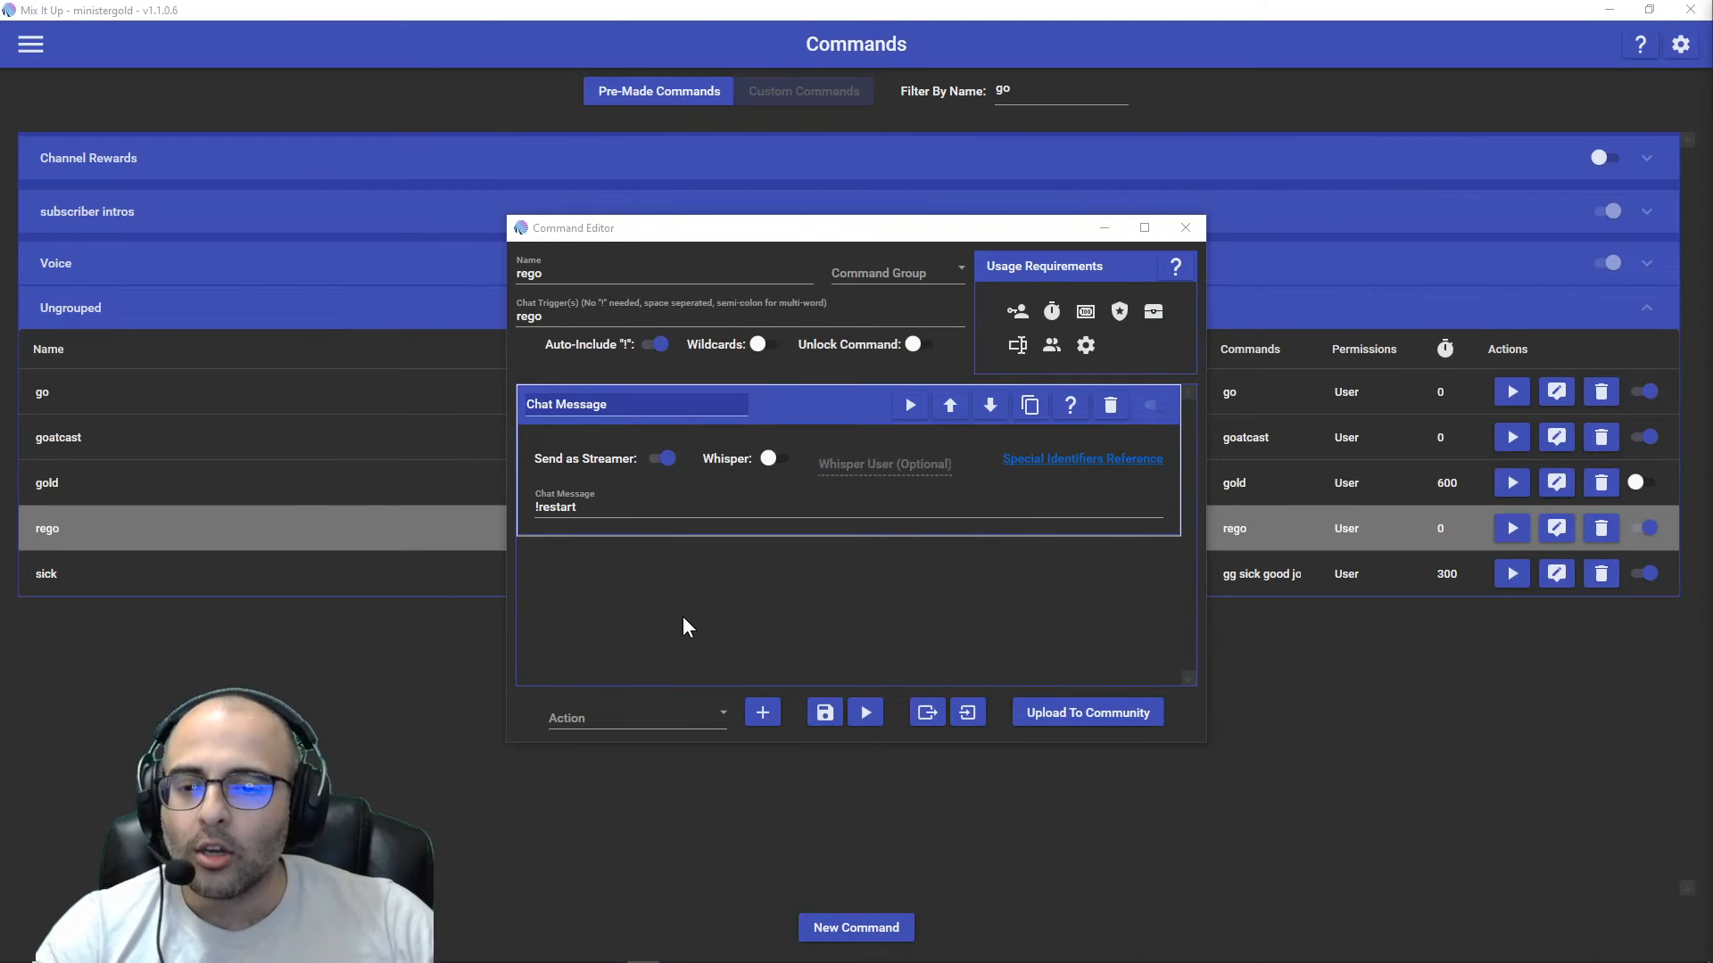
mouse_move(699, 617)
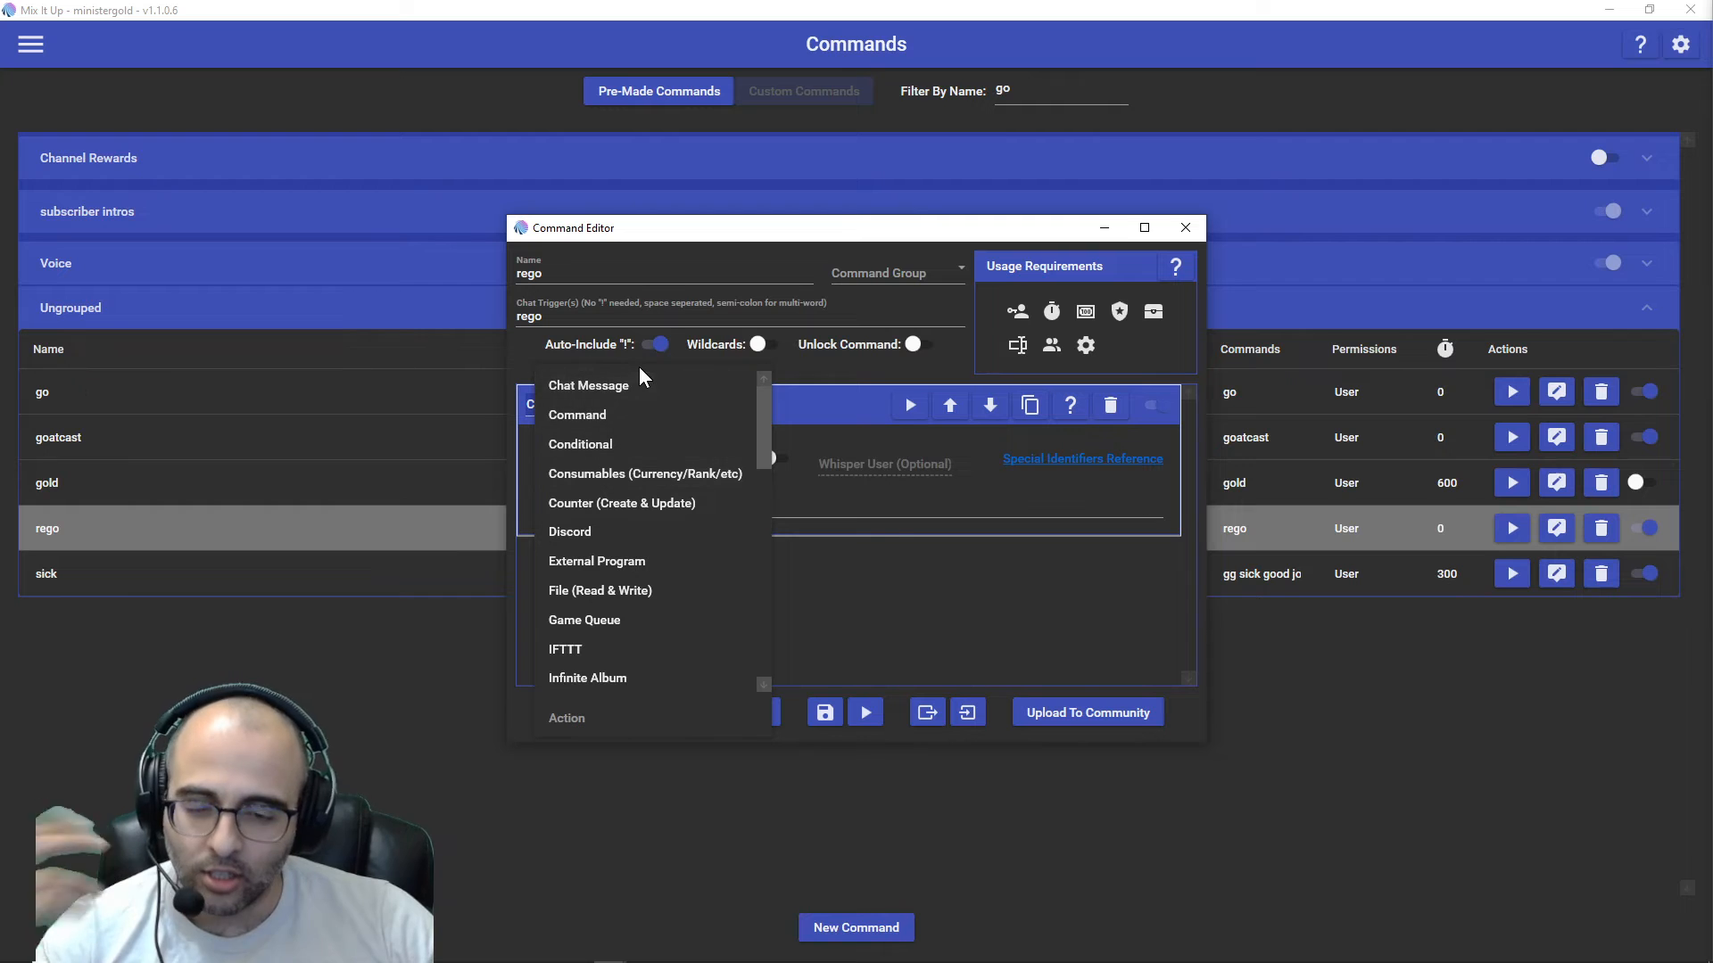
- Give rego a Chat Message action posting !restart as the streamer
left_click(589, 384)
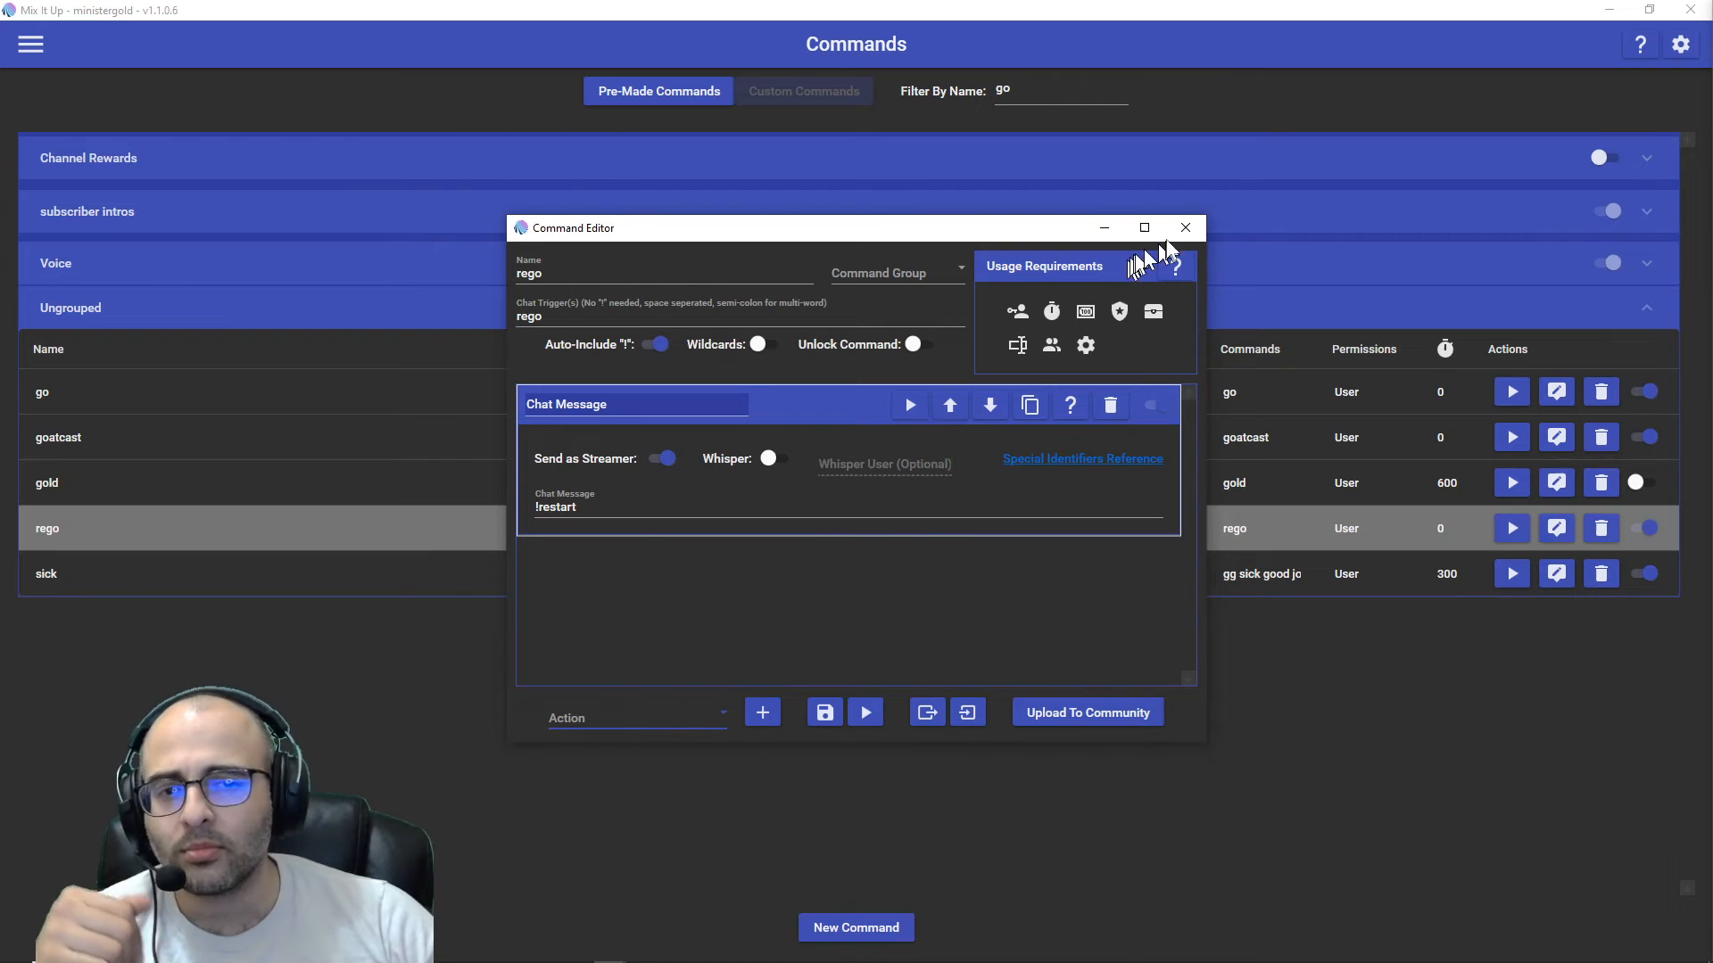
mouse_move(1186, 229)
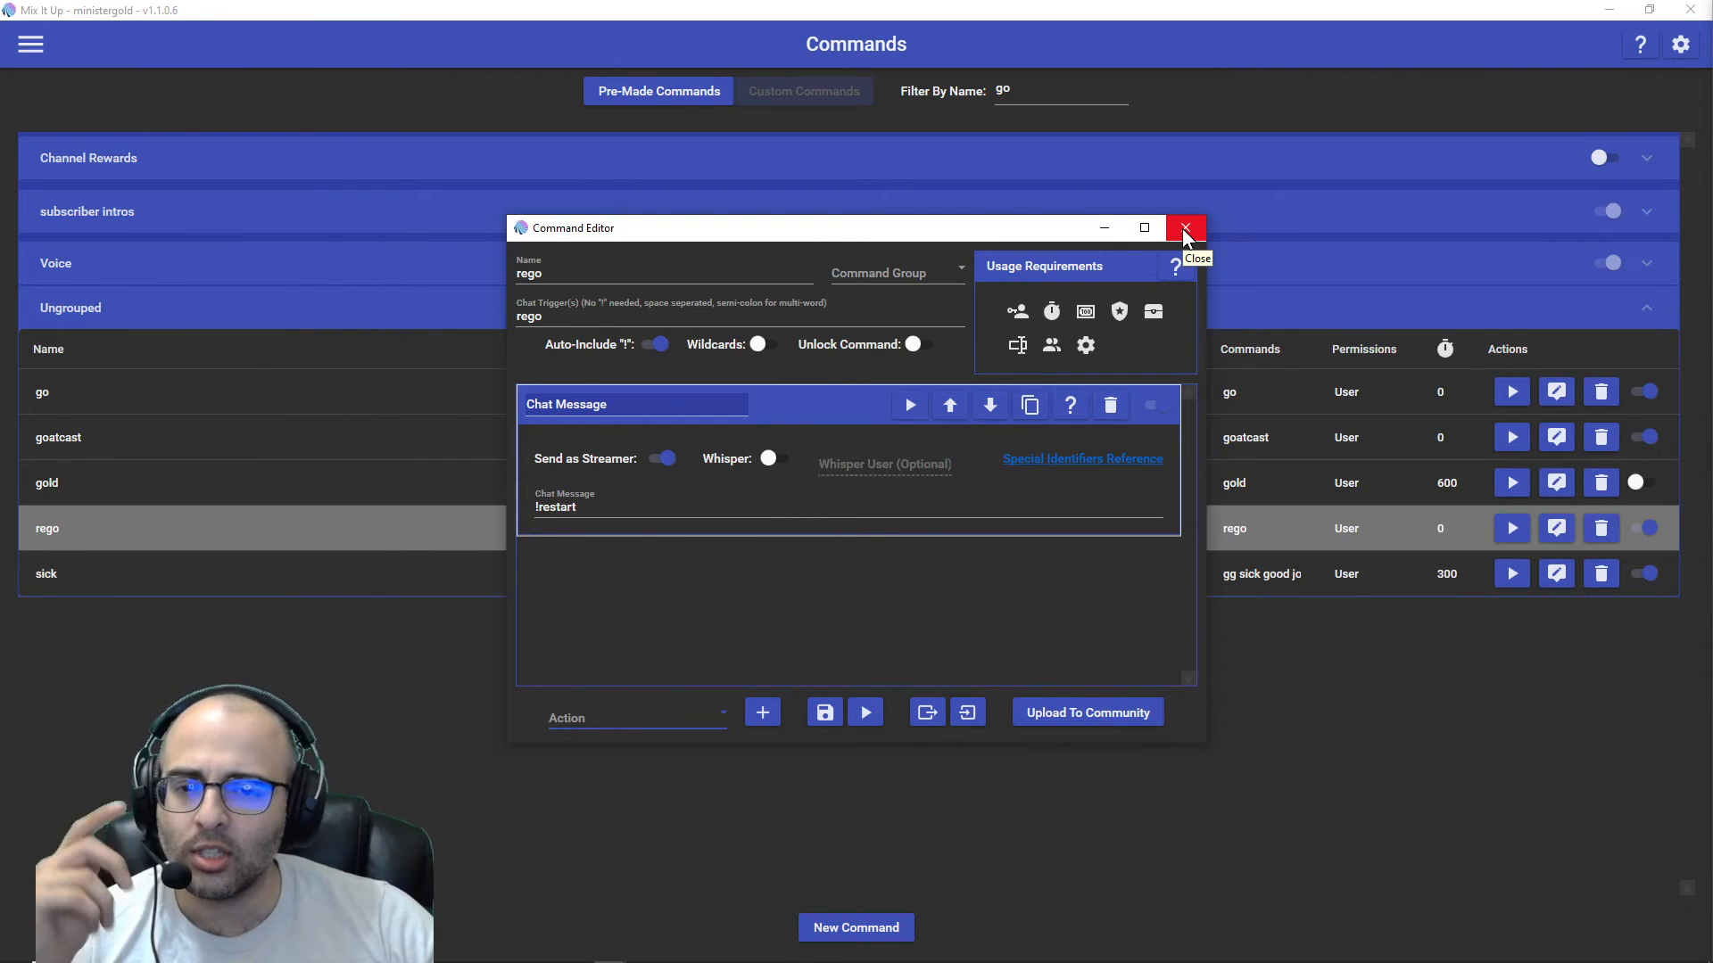
left_click(1186, 228)
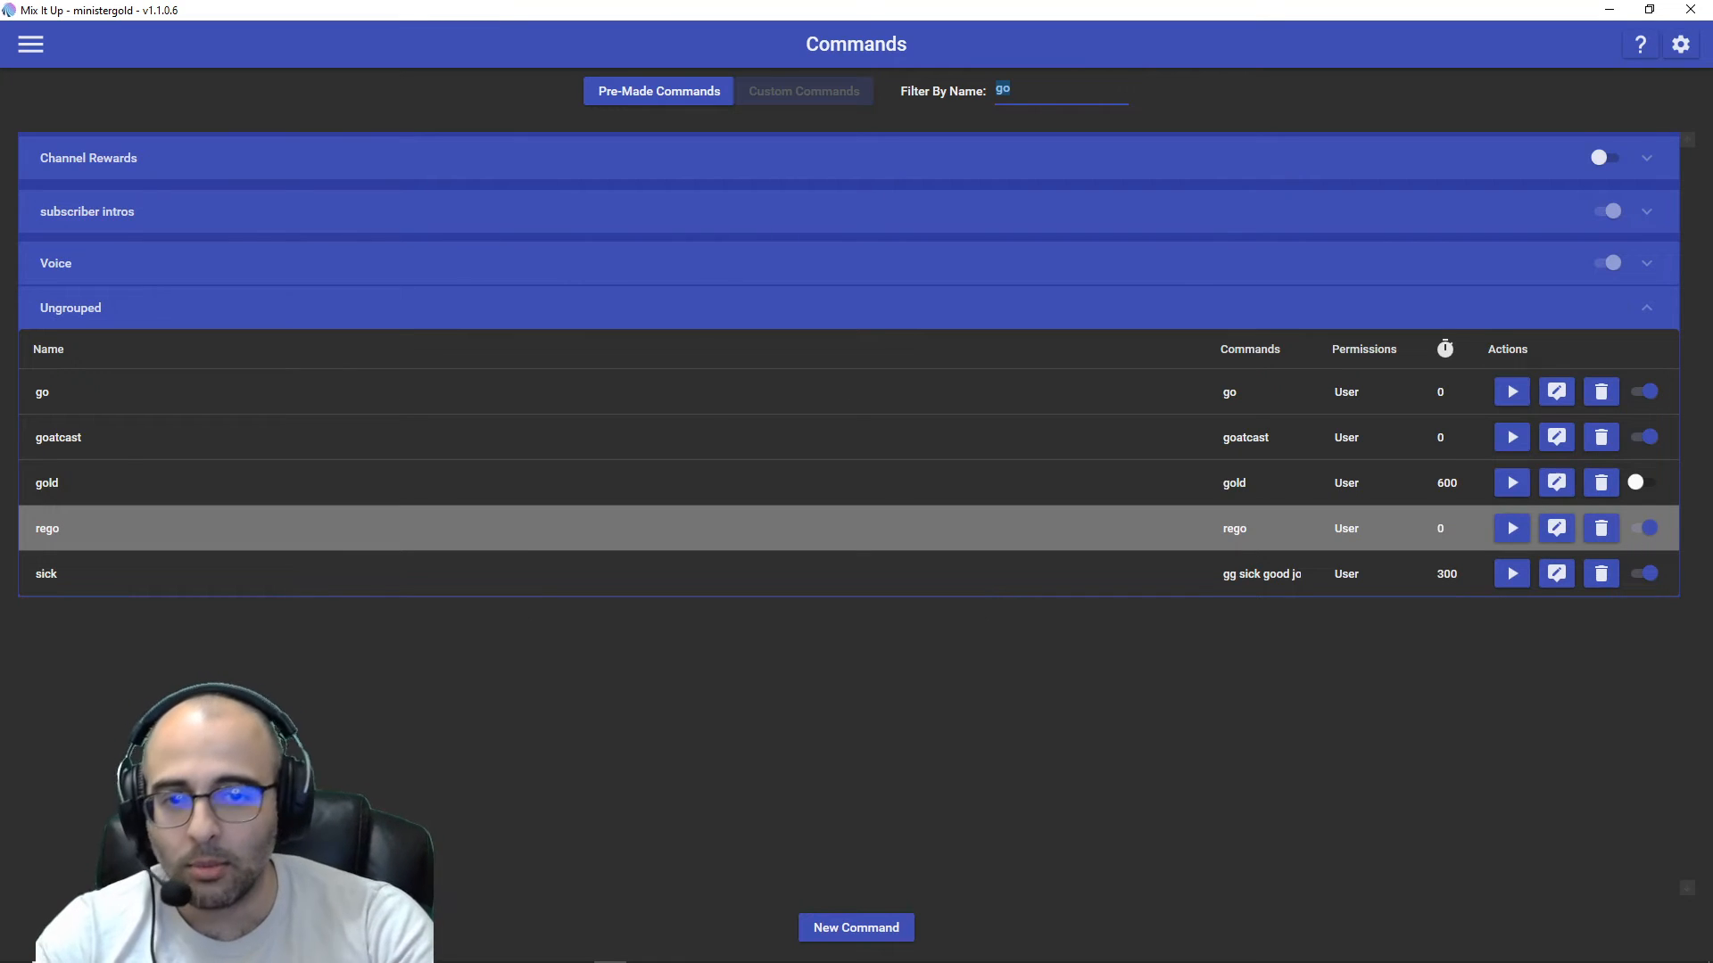
- Filter to cont and review its Chat Message action posting !continue as the streamer
type("cont")
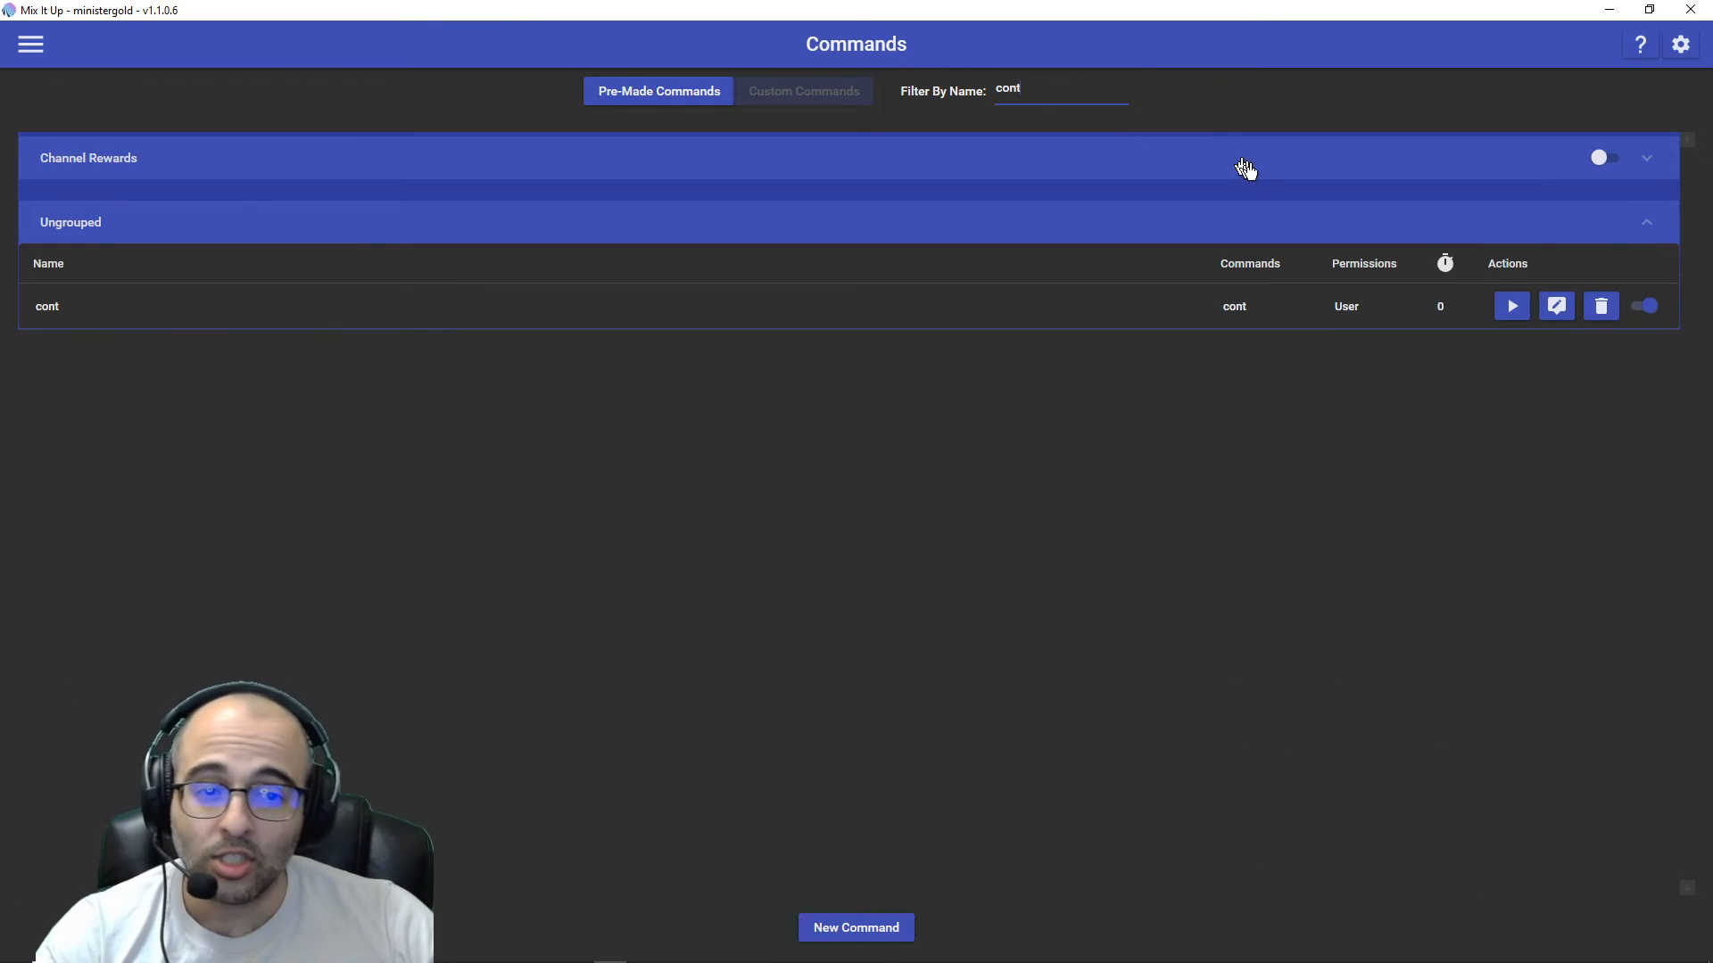
left_click(1555, 305)
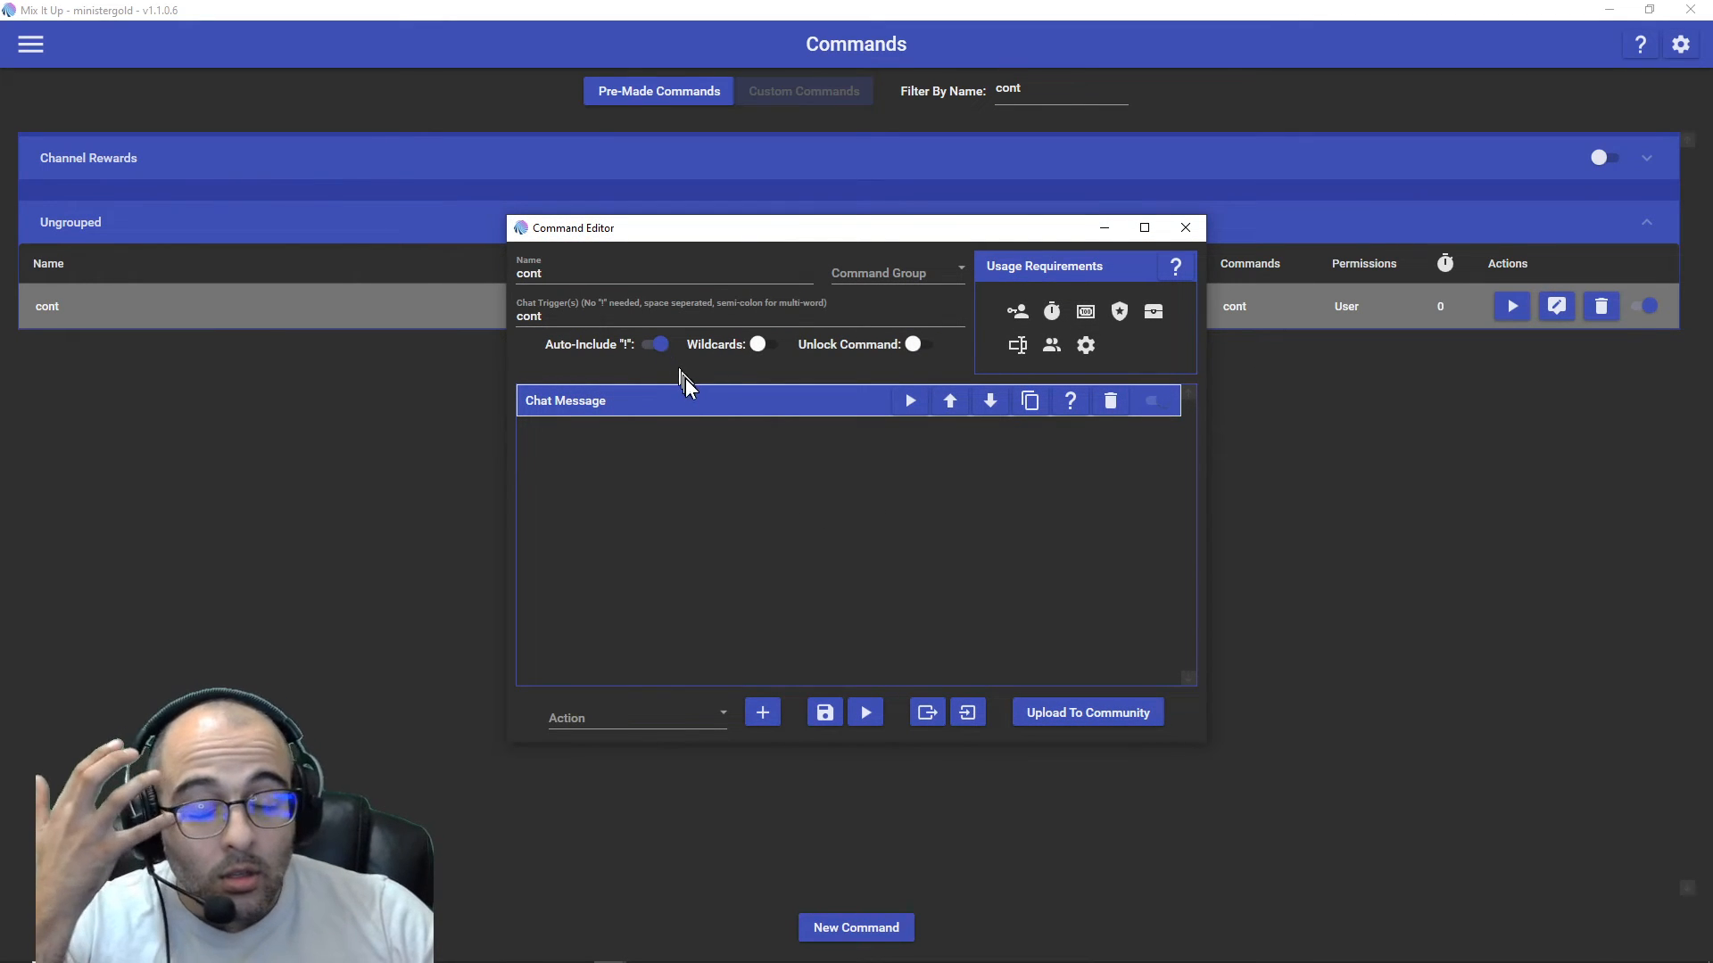
left_click(565, 401)
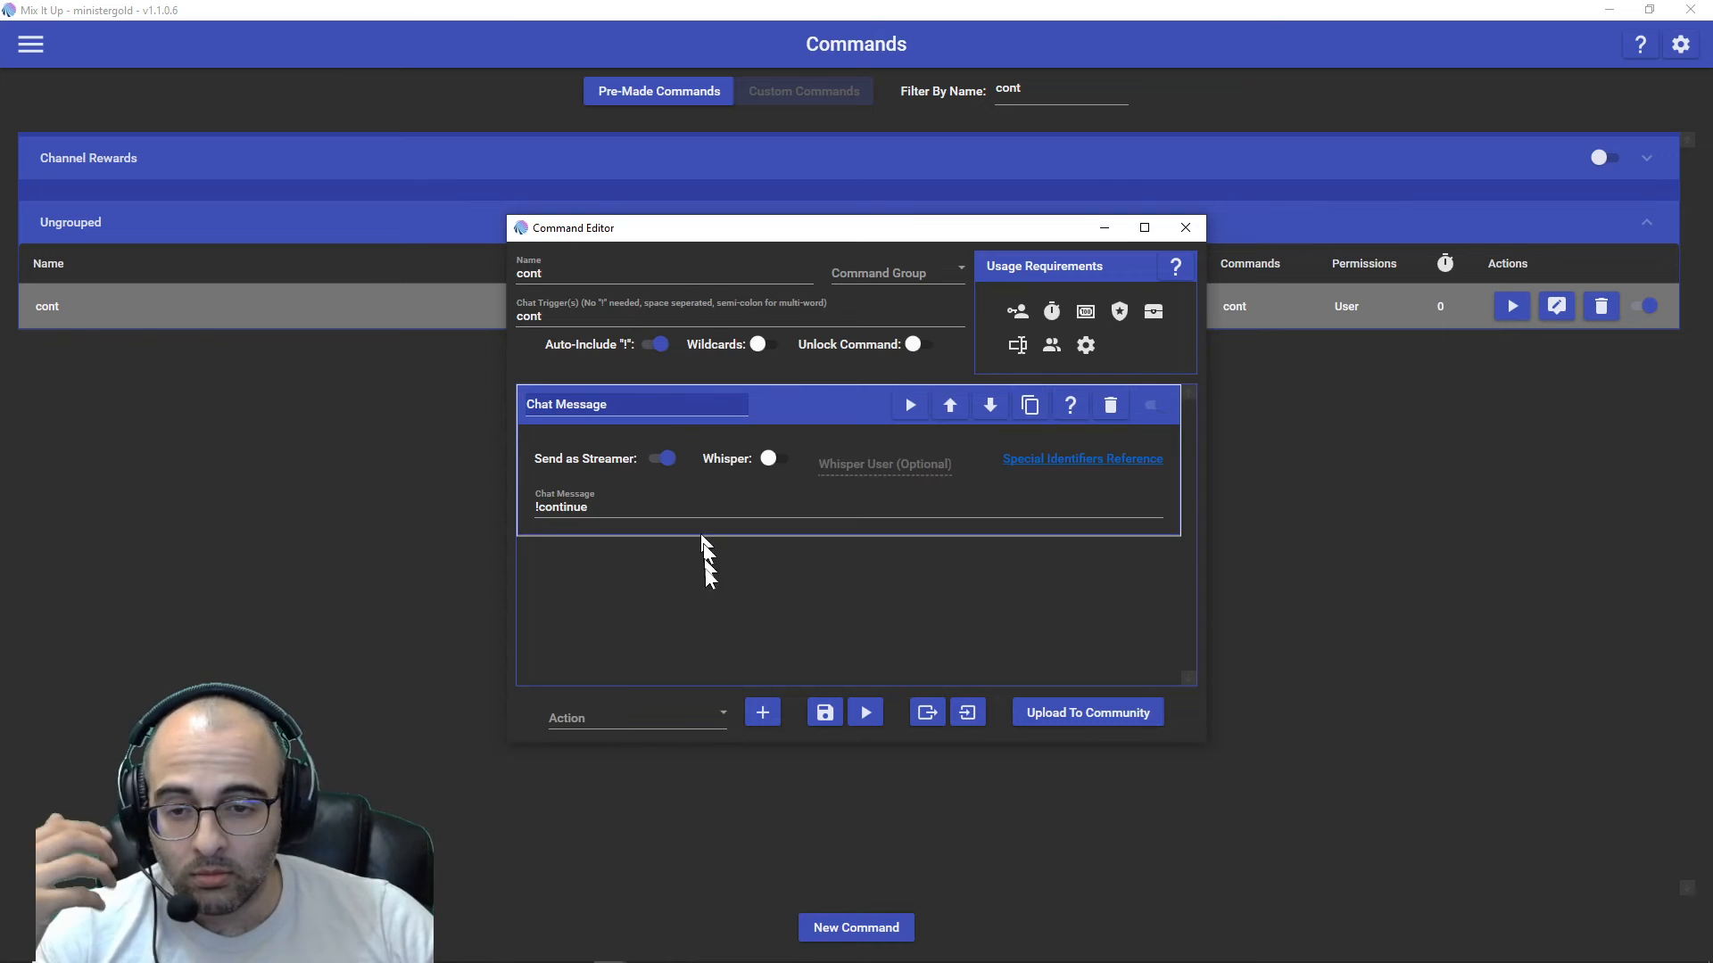
mouse_move(680, 483)
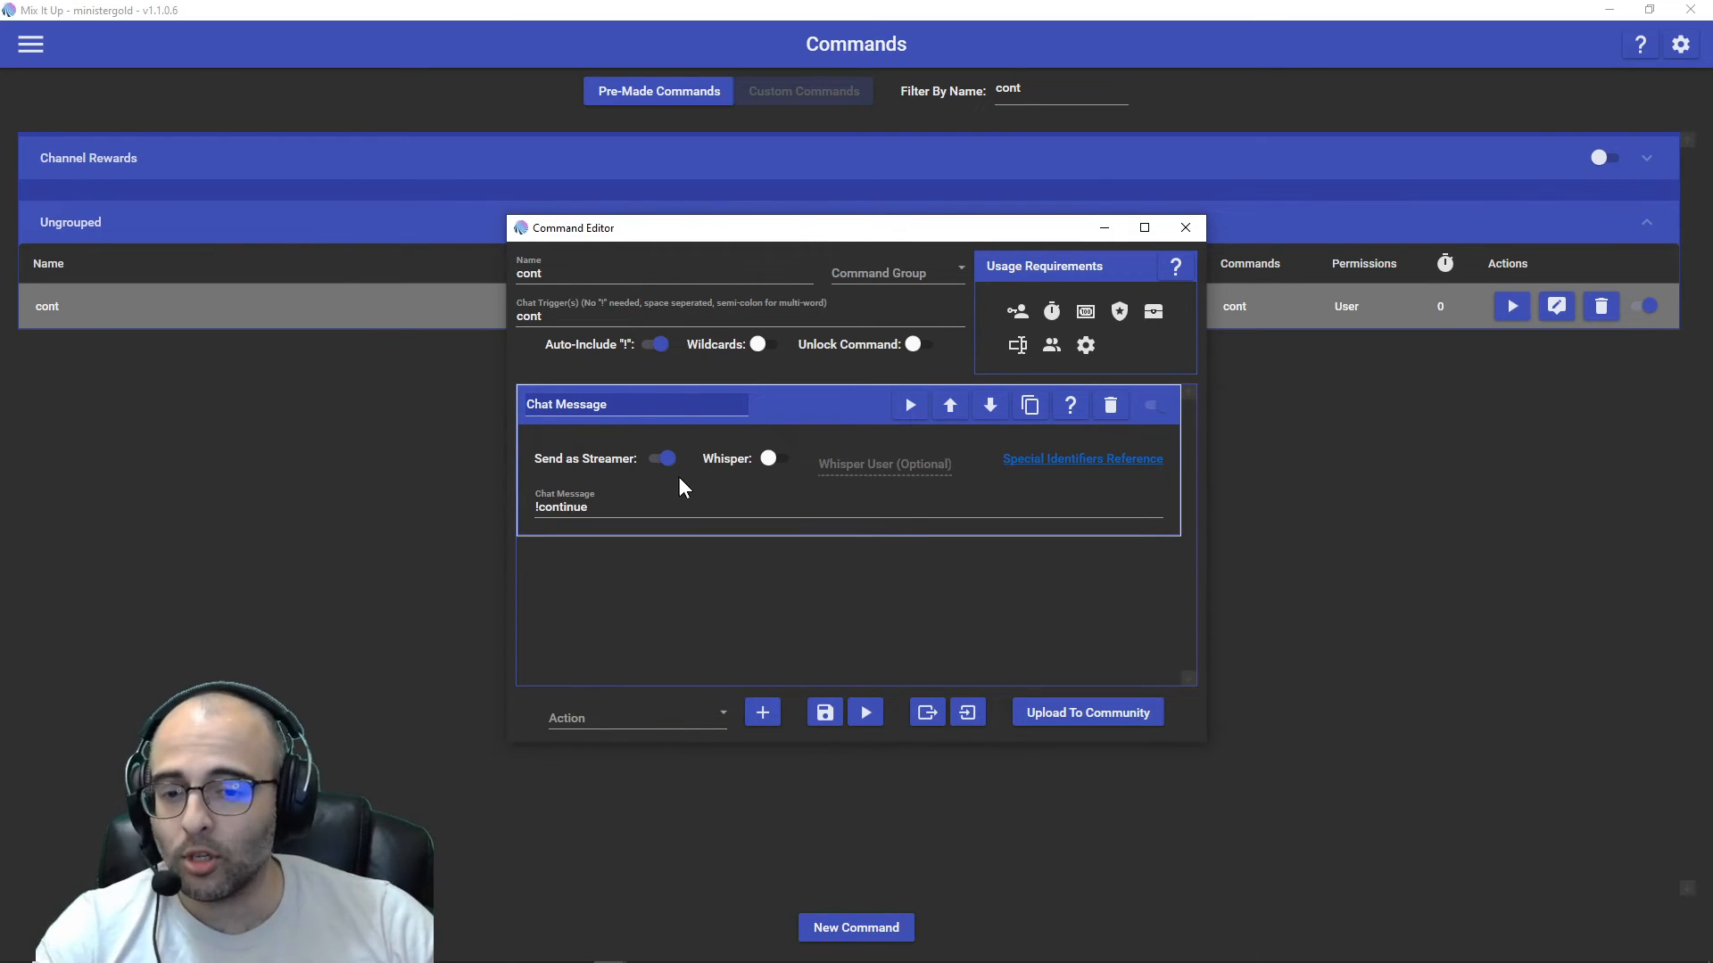
mouse_move(1096, 267)
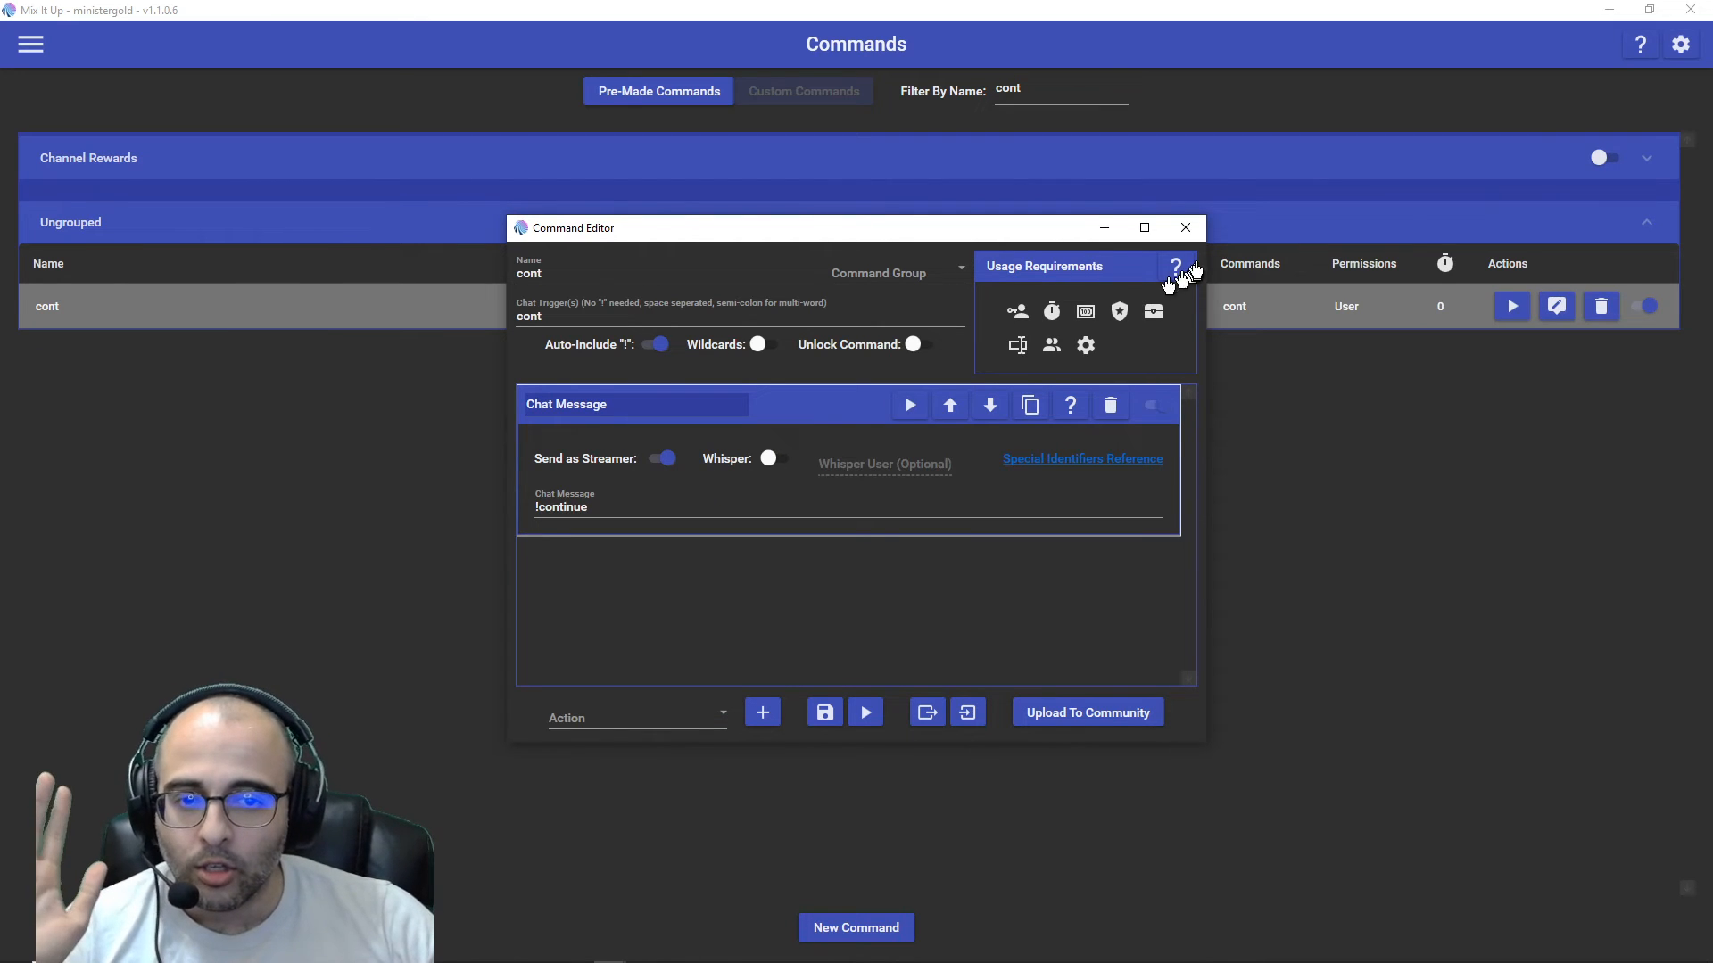
left_click(1184, 227)
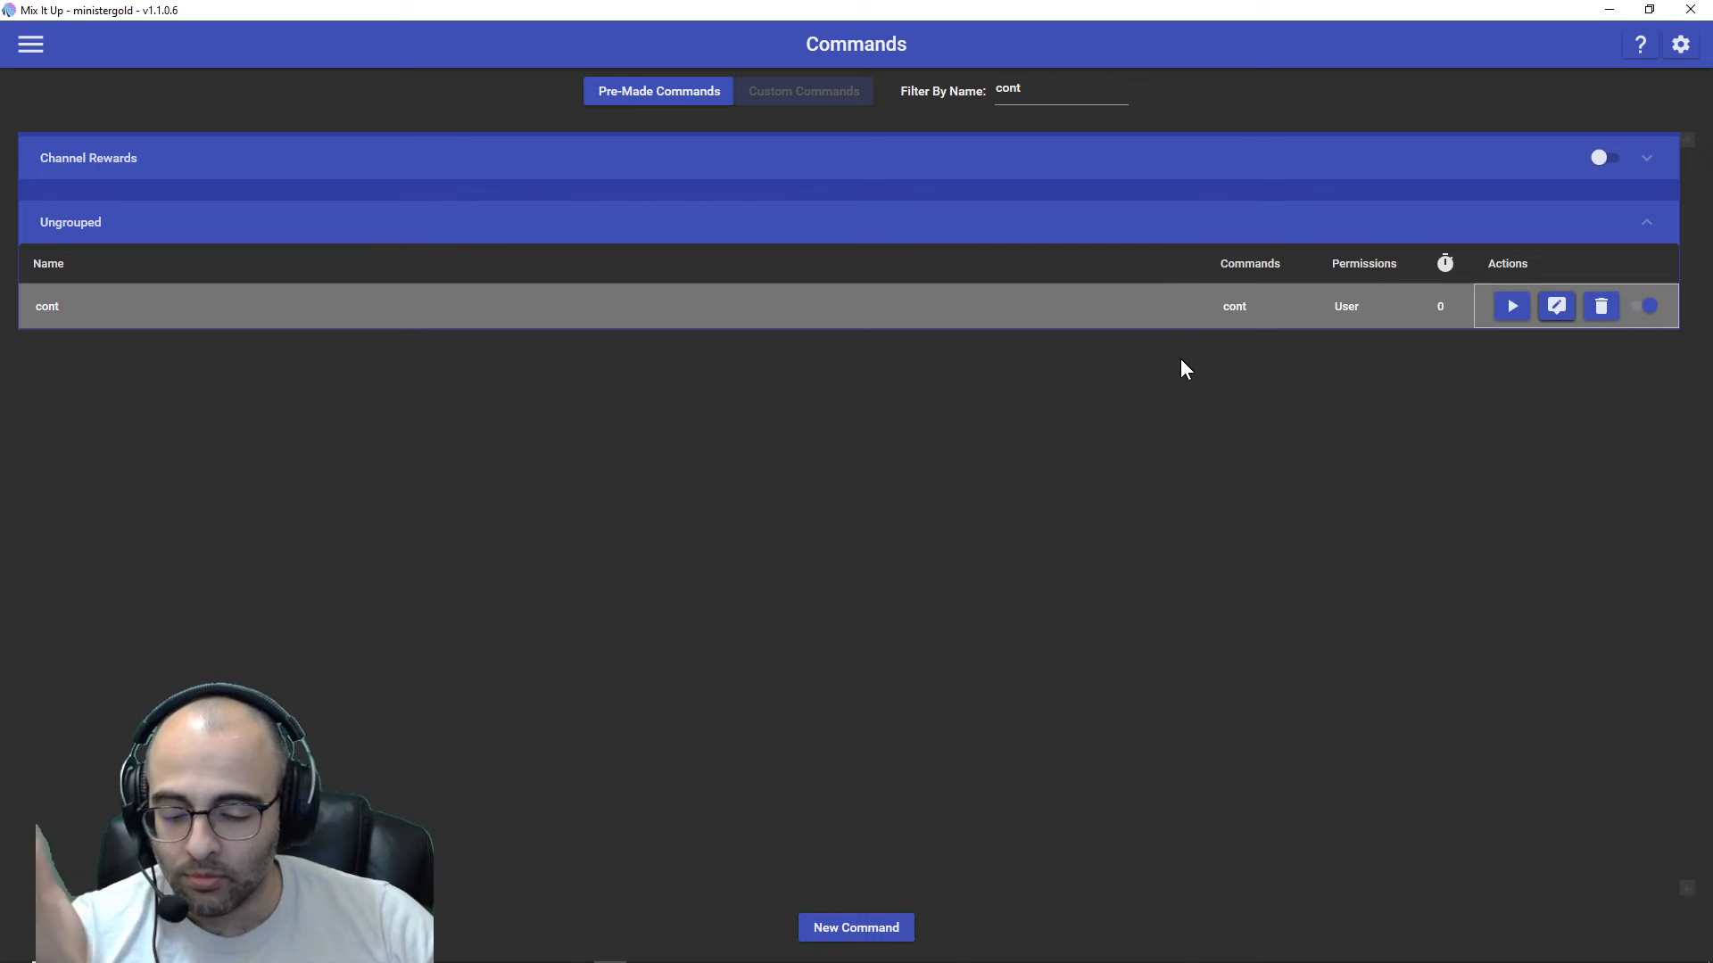
mouse_move(1197, 366)
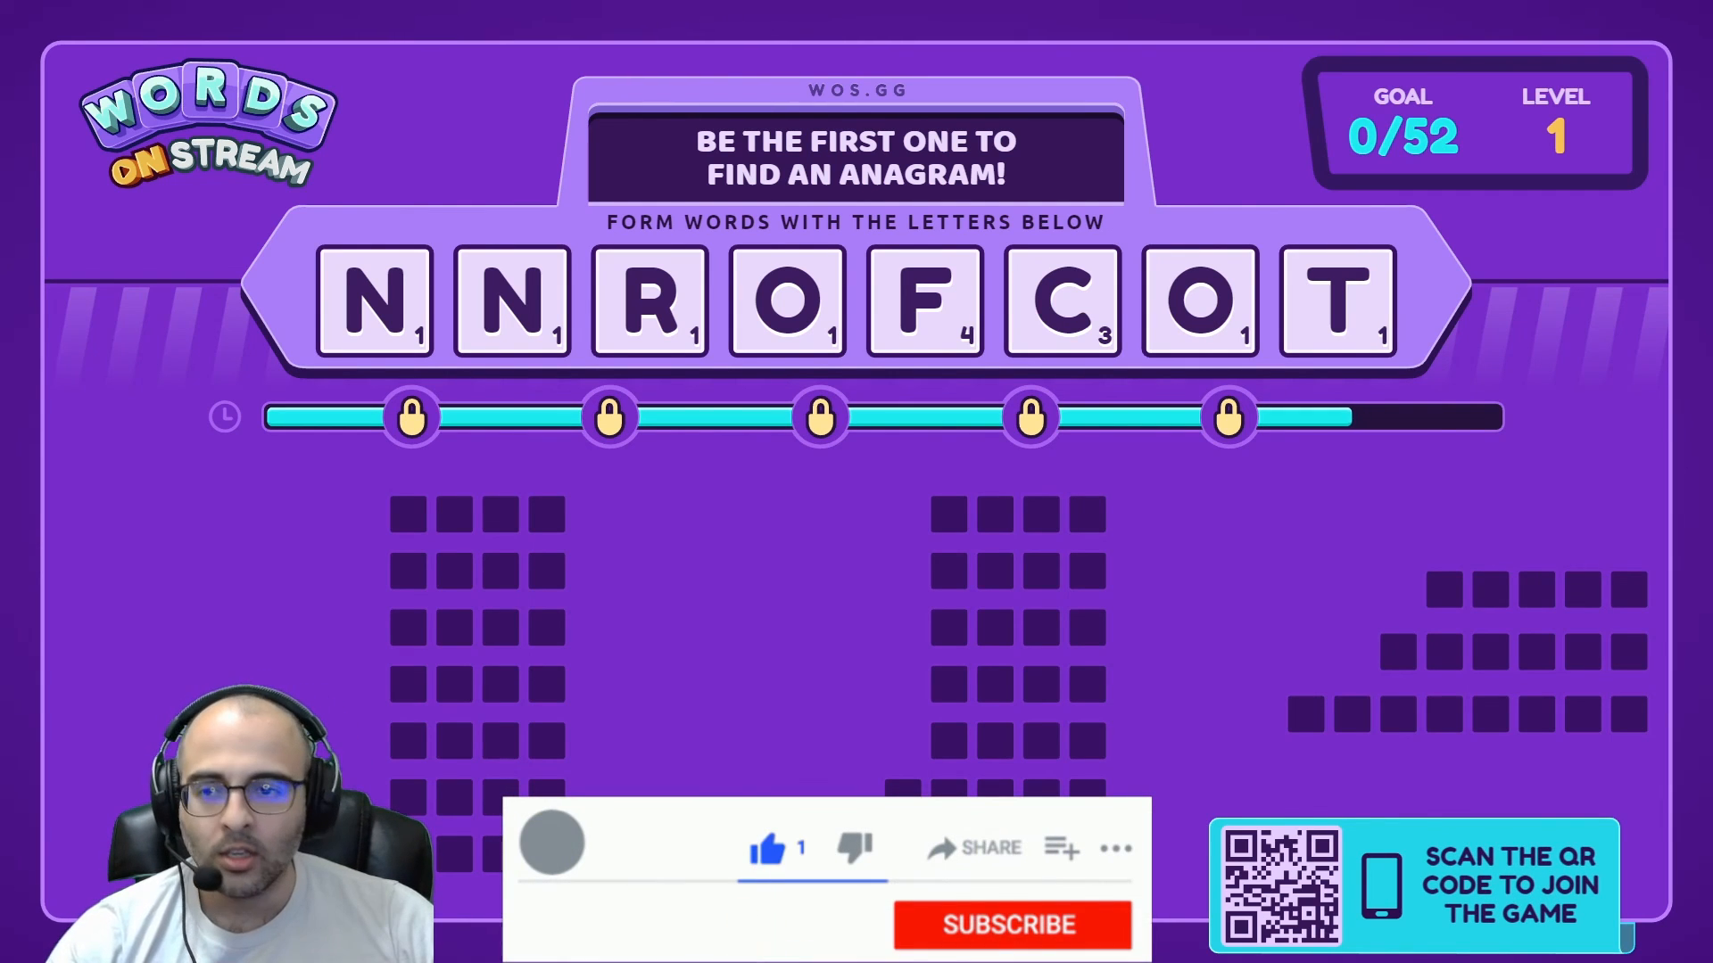
left_click(1010, 925)
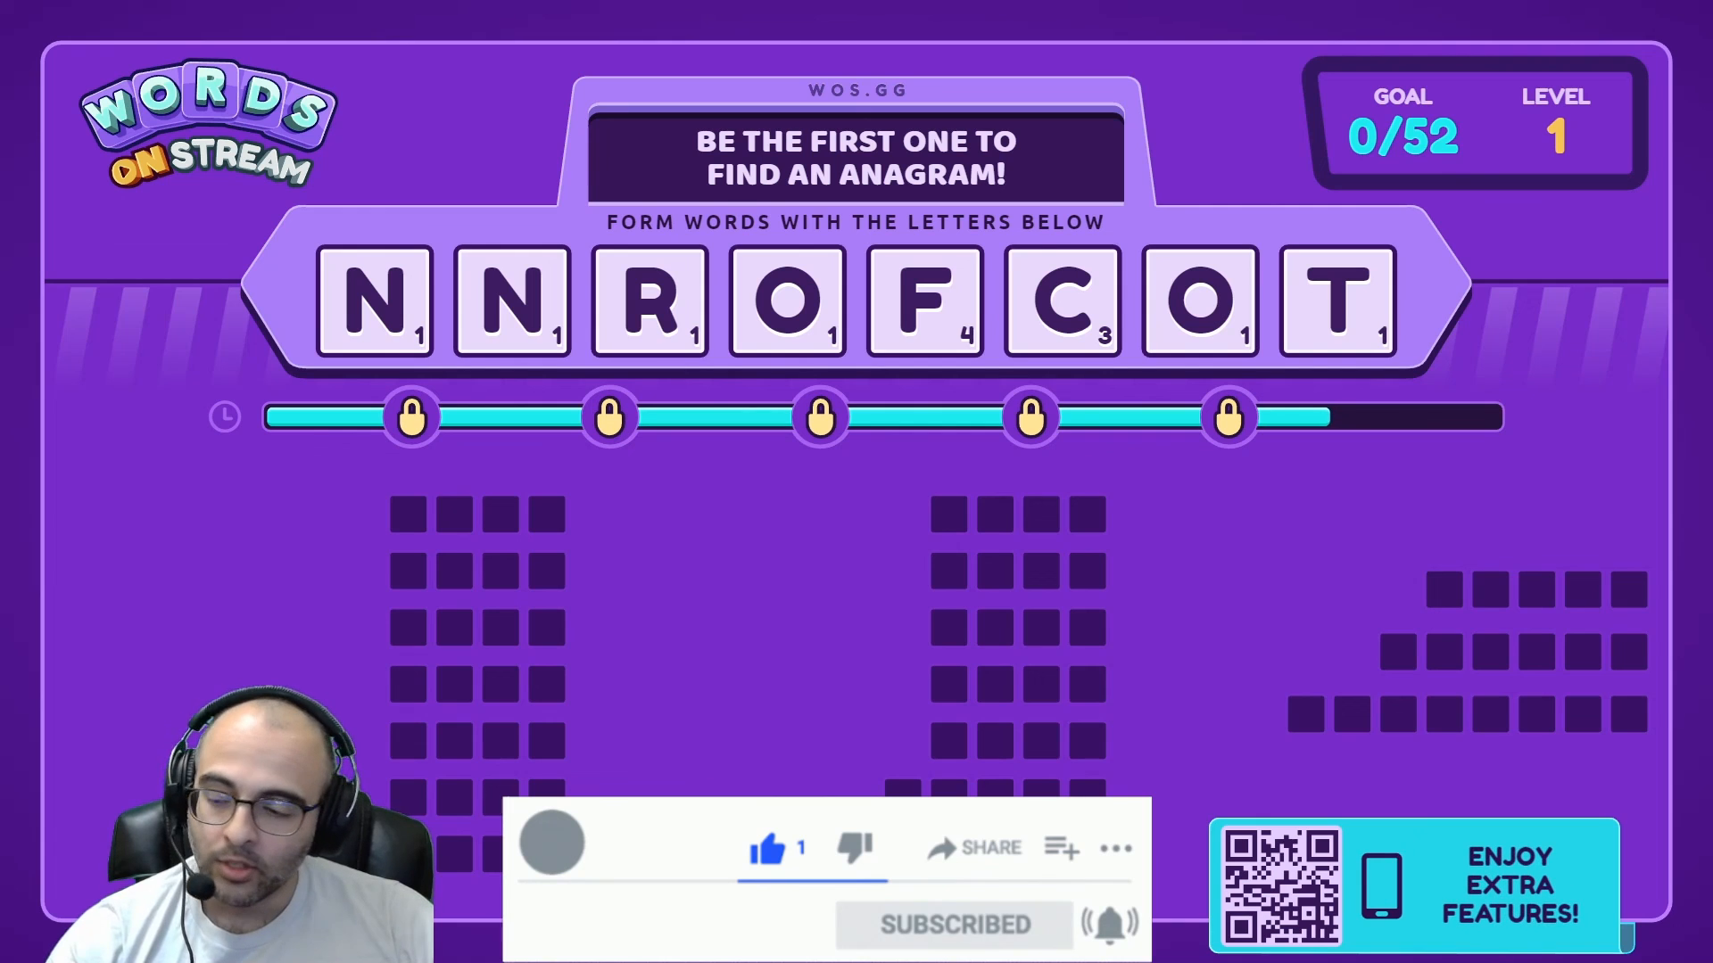